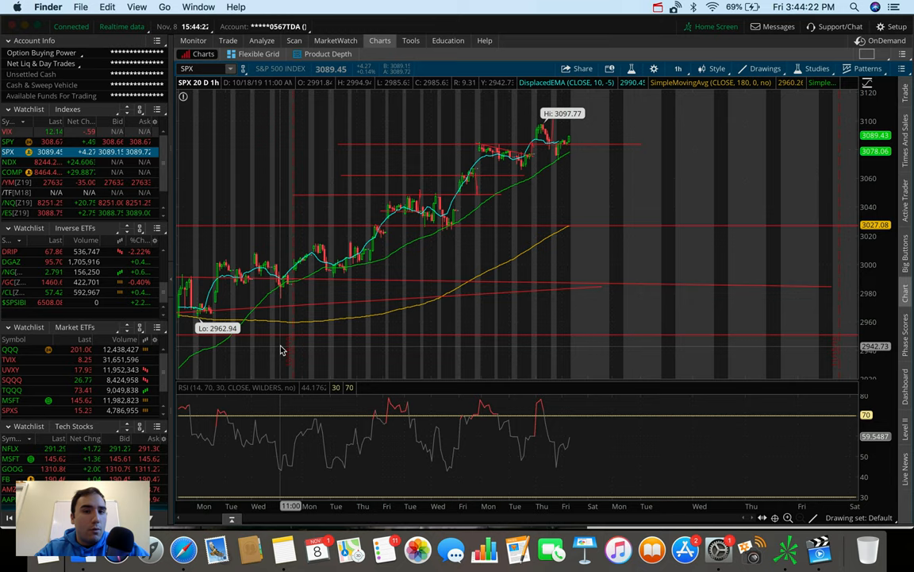
{"action": "mouse_move", "coordinate": [397, 93]}
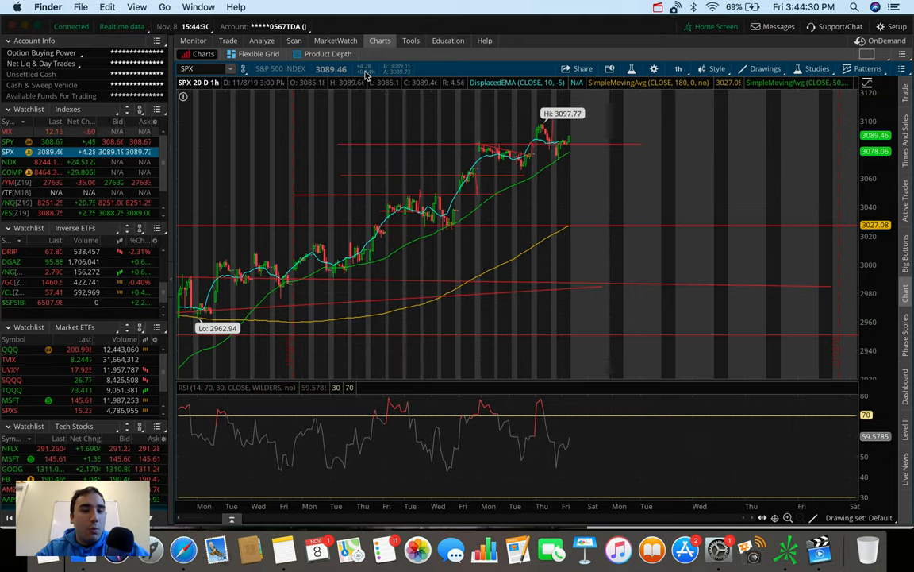
{"action": "mouse_move", "coordinate": [491, 123]}
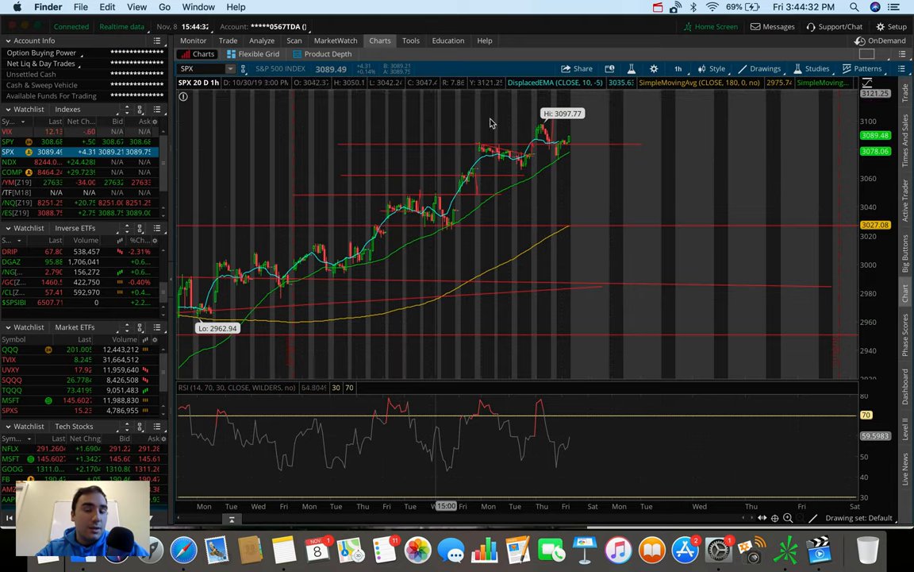
{"action": "mouse_move", "coordinate": [524, 123]}
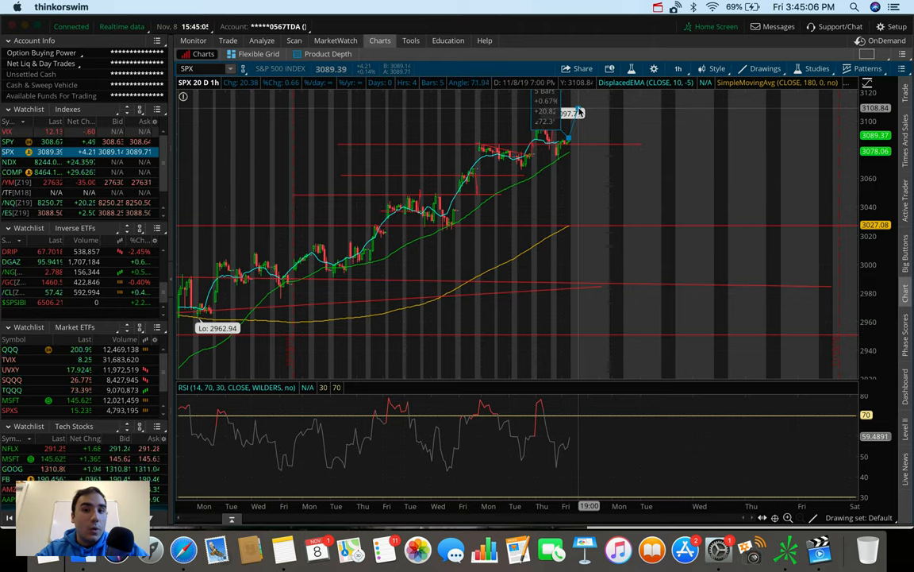
{"action": "mouse_move", "coordinate": [579, 111]}
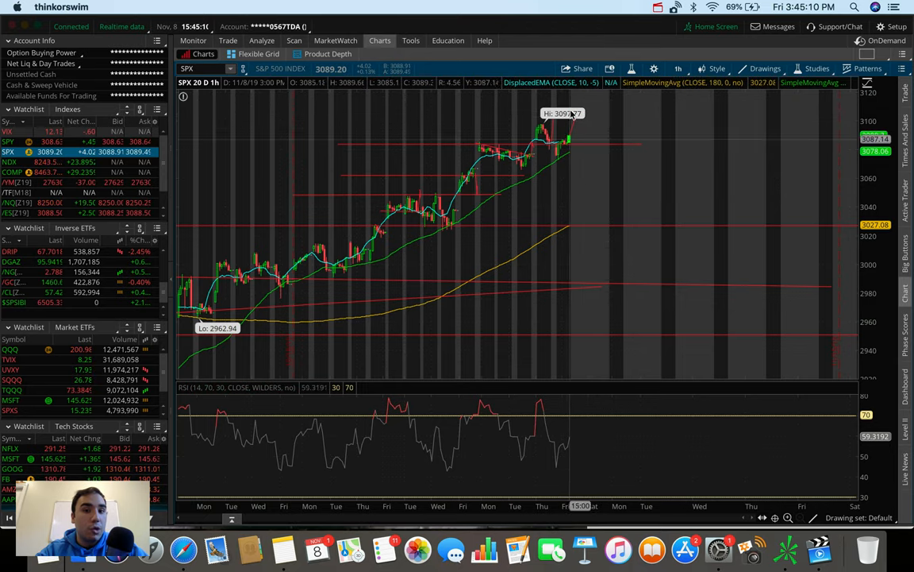
{"action": "mouse_move", "coordinate": [576, 85]}
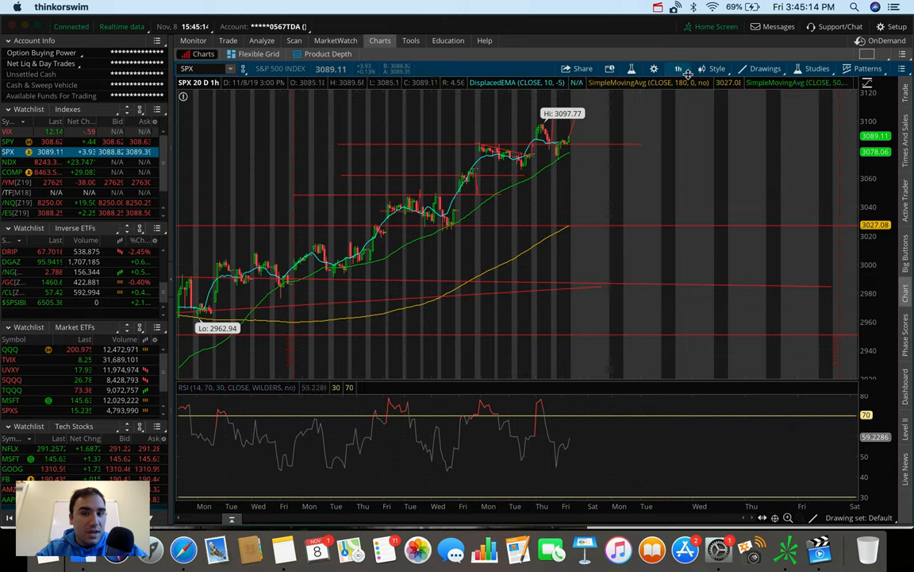
- Switch the SPX chart to the 5 D : 5m timeframe
{"action": "left_click", "coordinate": [681, 68]}
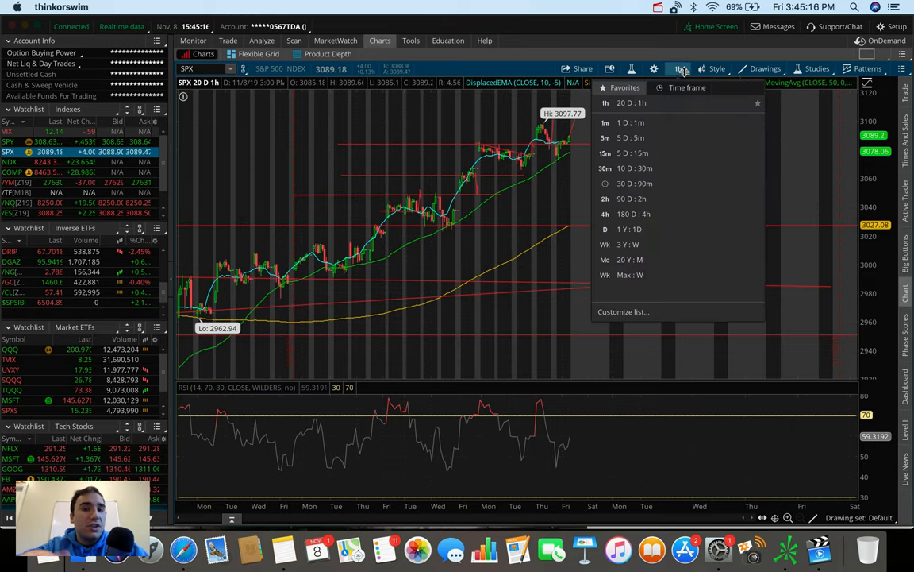
{"action": "left_click", "coordinate": [631, 137]}
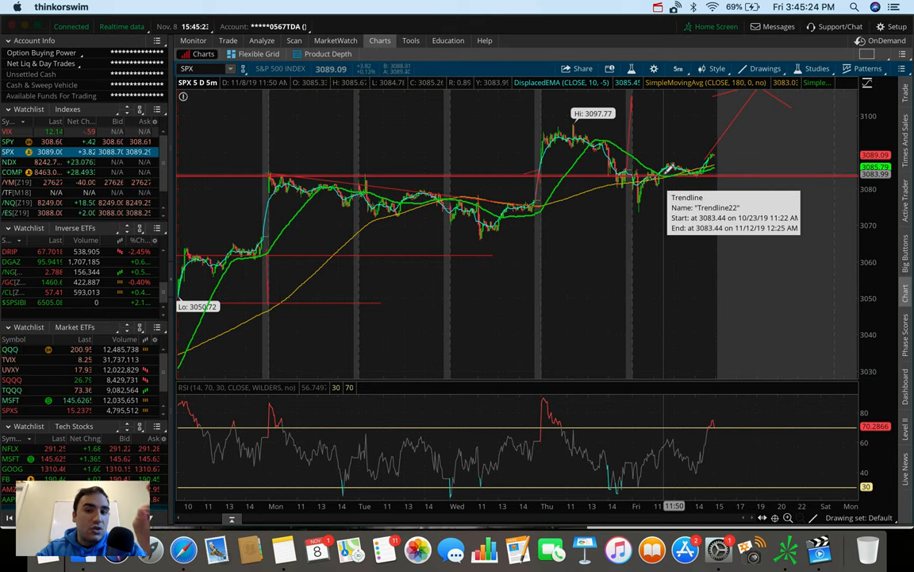
{"action": "mouse_move", "coordinate": [421, 172]}
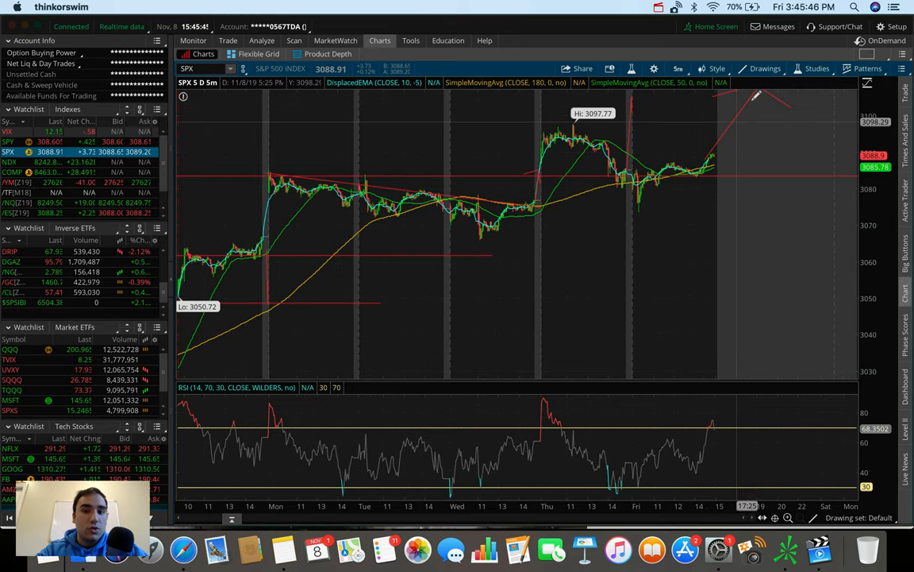
{"action": "mouse_move", "coordinate": [731, 135]}
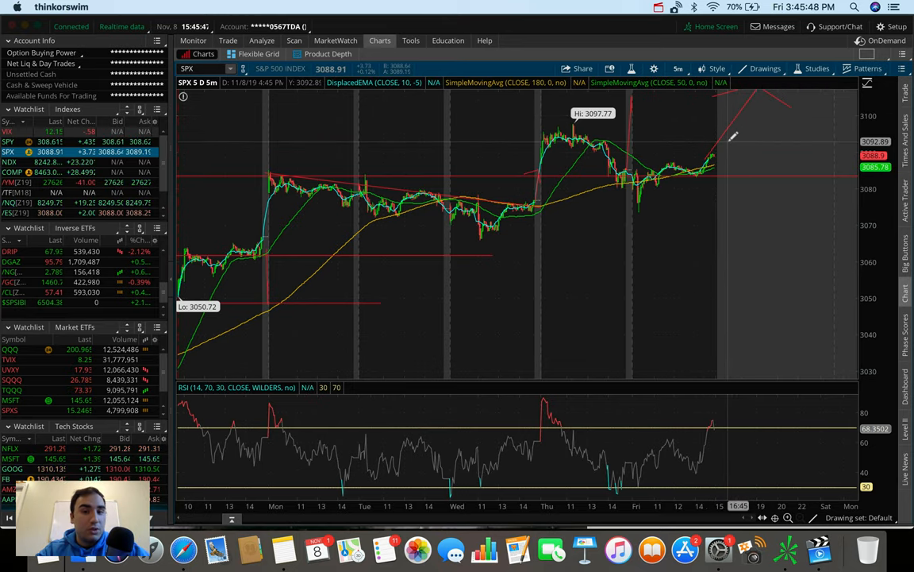
{"action": "mouse_move", "coordinate": [750, 145]}
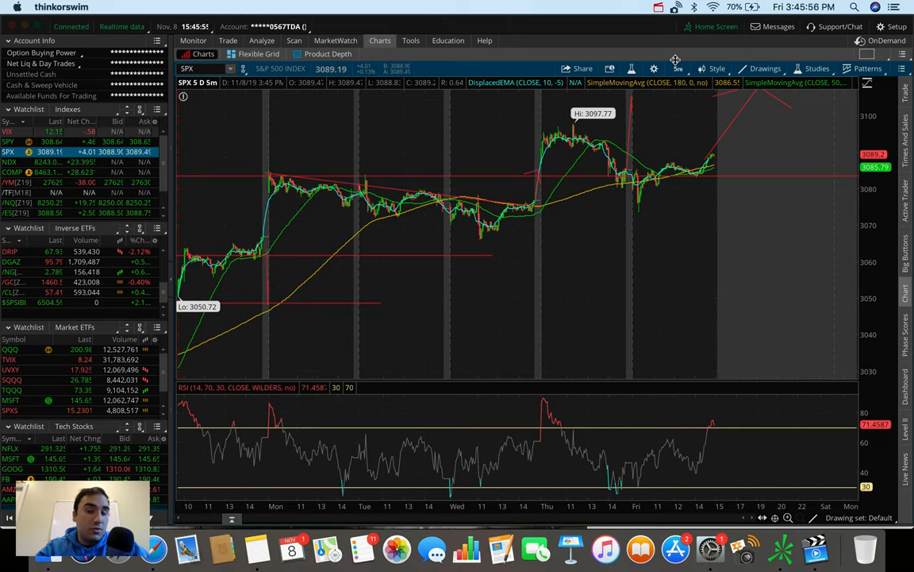
{"action": "mouse_move", "coordinate": [676, 69]}
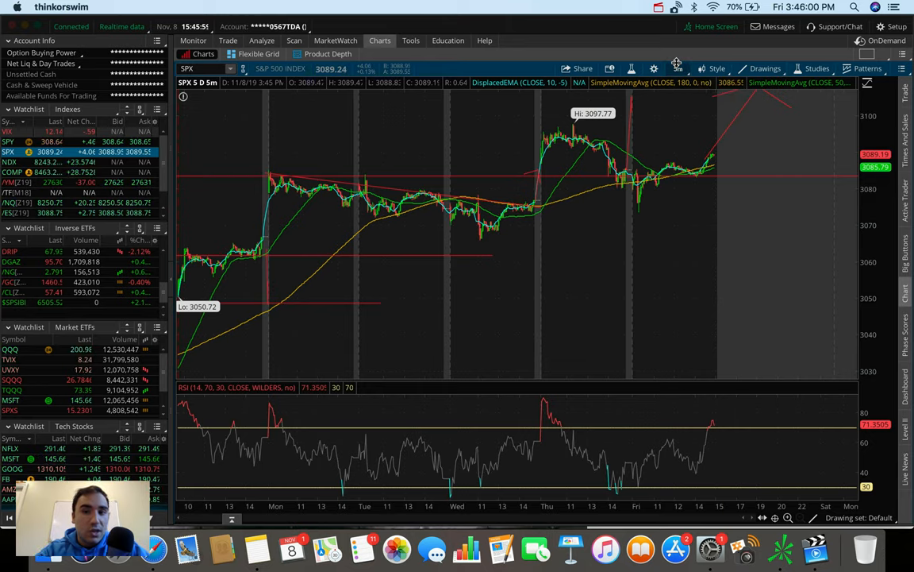
- Change the SPX chart timeframe to 180 D : 4h
{"action": "left_click", "coordinate": [678, 69]}
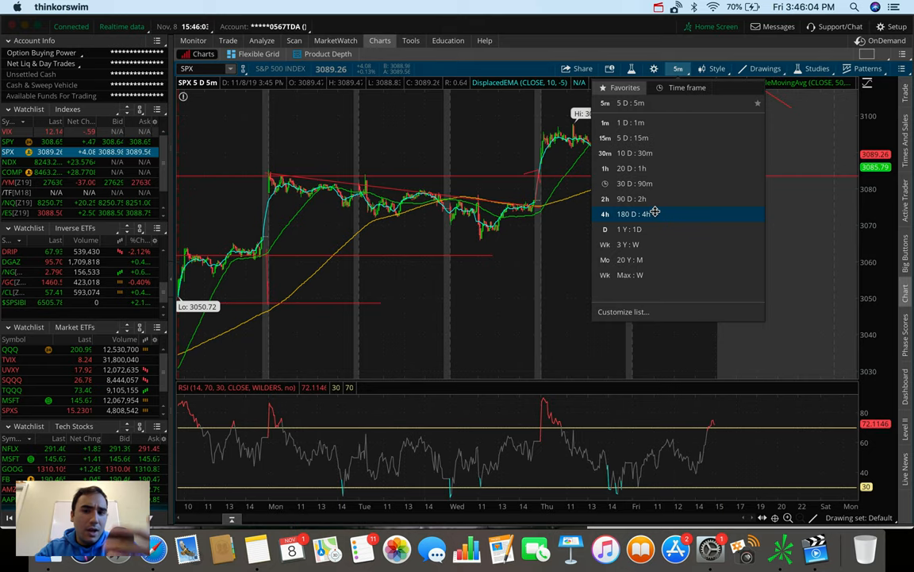
{"action": "left_click", "coordinate": [635, 214]}
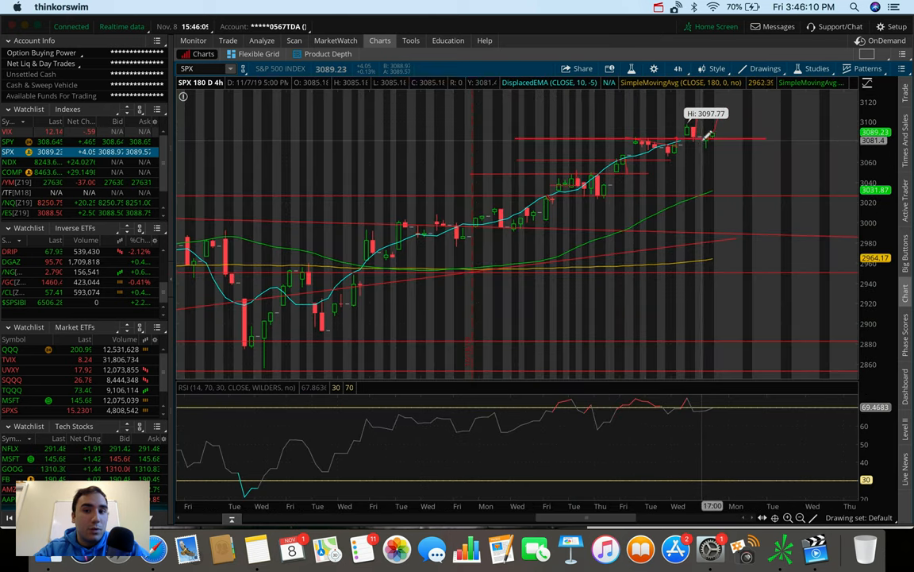
{"action": "mouse_move", "coordinate": [706, 137]}
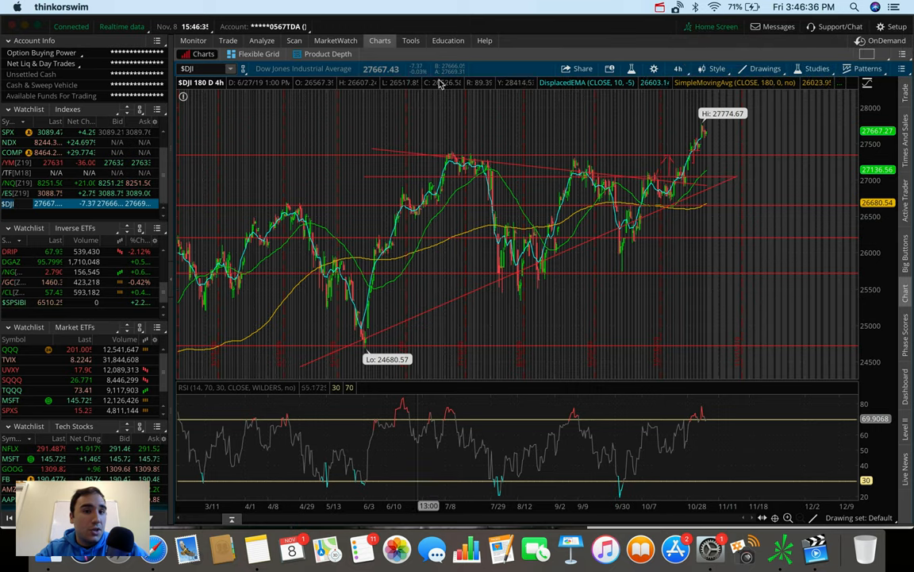
- Set the Dow Jones chart to the 20 D : 1h timeframe
{"action": "left_click", "coordinate": [679, 68]}
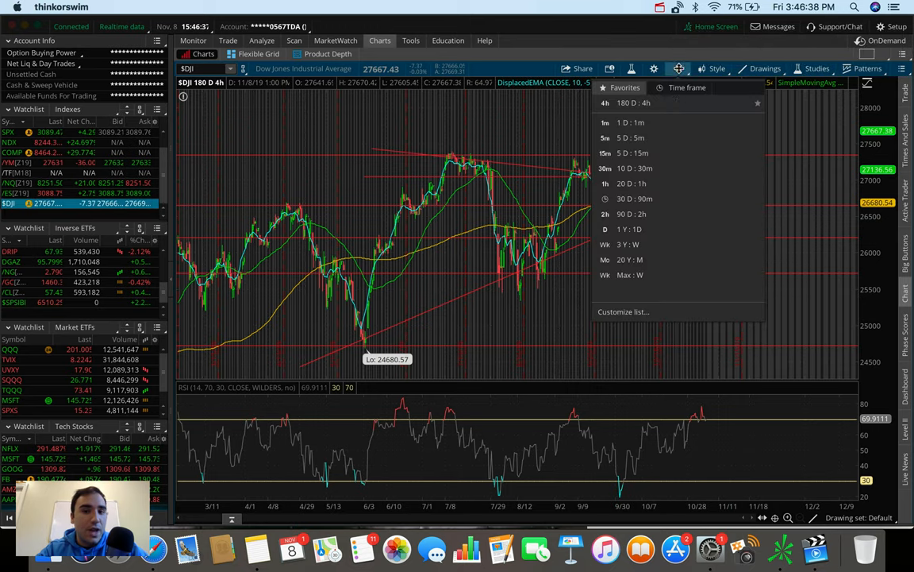
{"action": "left_click", "coordinate": [631, 184]}
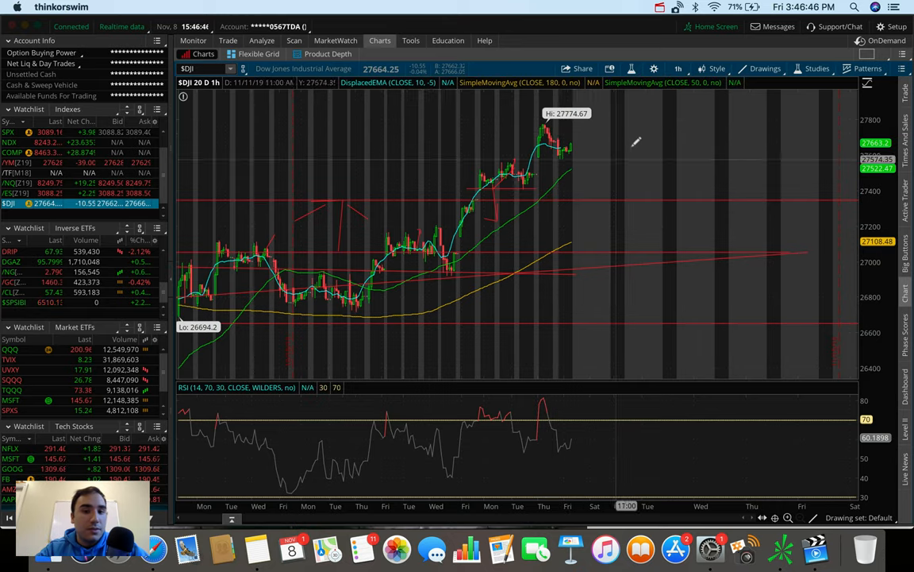
{"action": "mouse_move", "coordinate": [568, 147]}
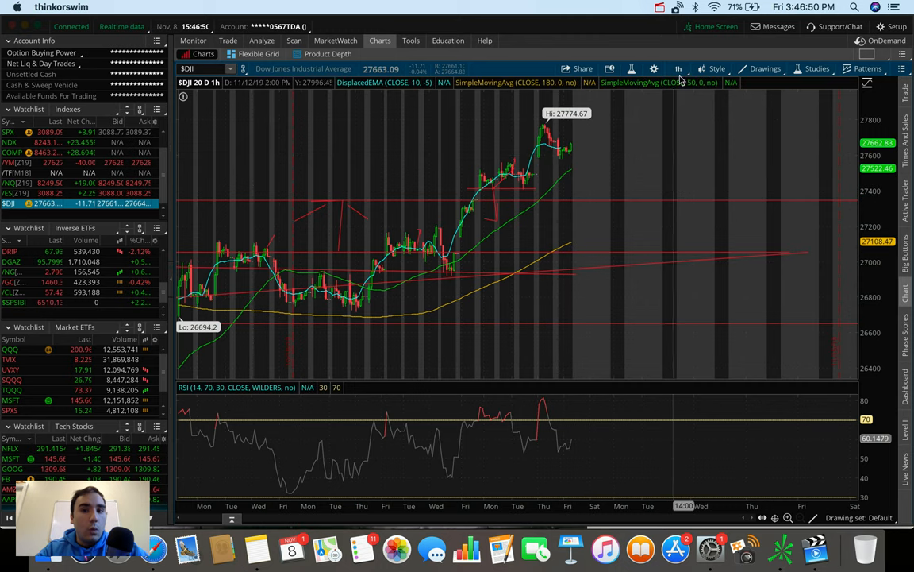
- Put the Dow on 1 D : 1m bars and draw a horizontal support line near 27,600
{"action": "left_click", "coordinate": [679, 68]}
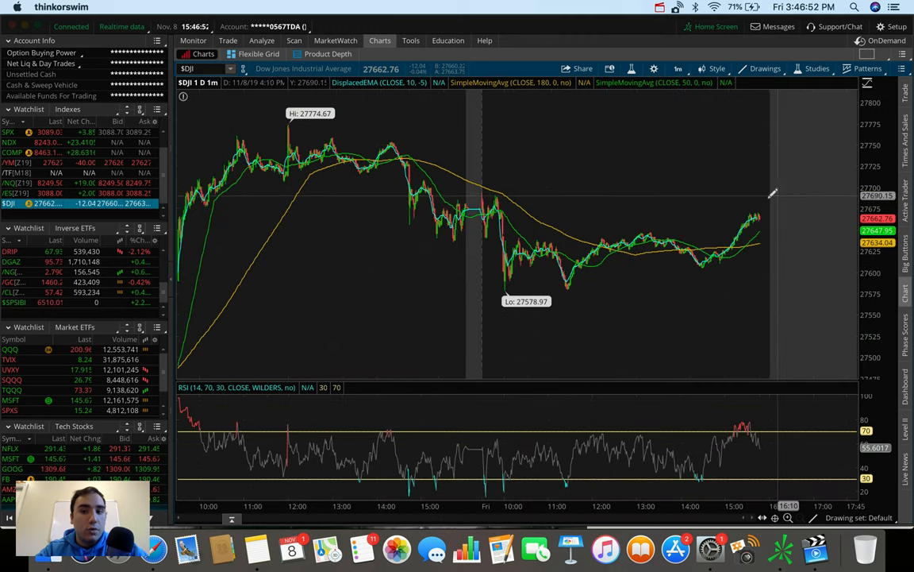
{"action": "mouse_move", "coordinate": [416, 274]}
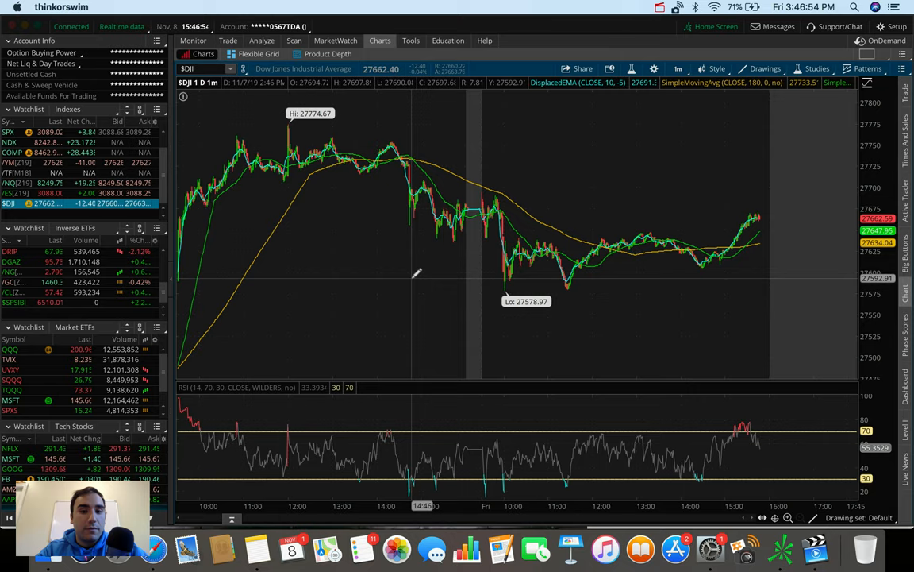
{"action": "left_click_drag", "start_coordinate": [389, 272], "coordinate": [782, 274]}
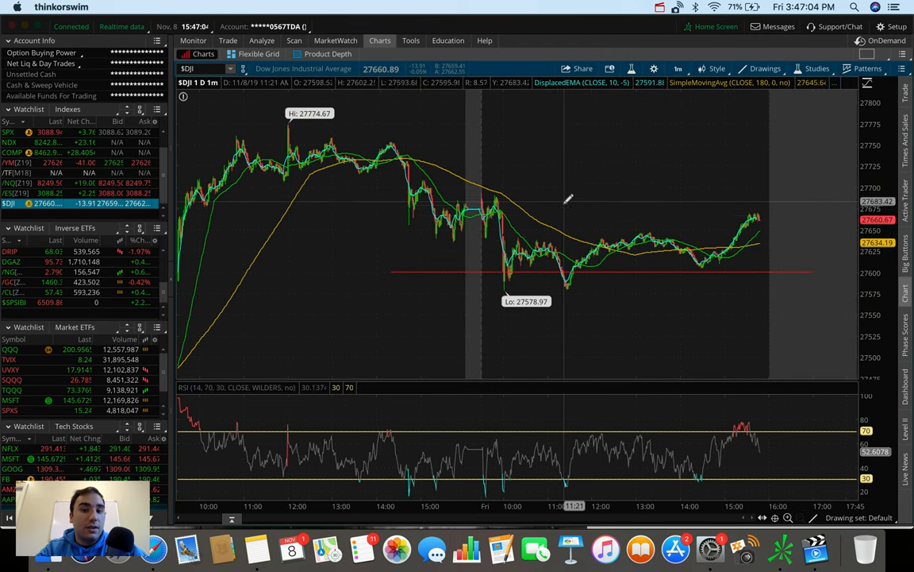
{"action": "mouse_move", "coordinate": [556, 332]}
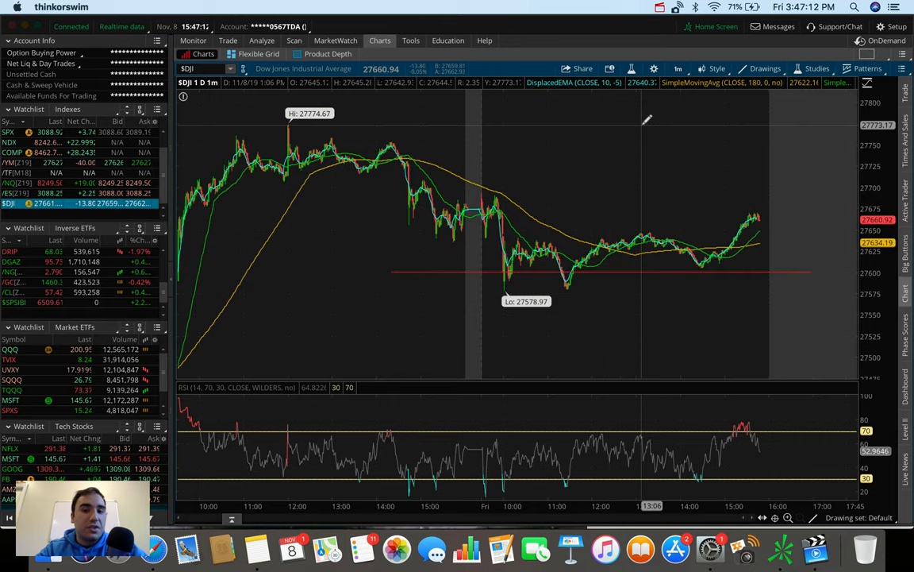
{"action": "mouse_move", "coordinate": [738, 208]}
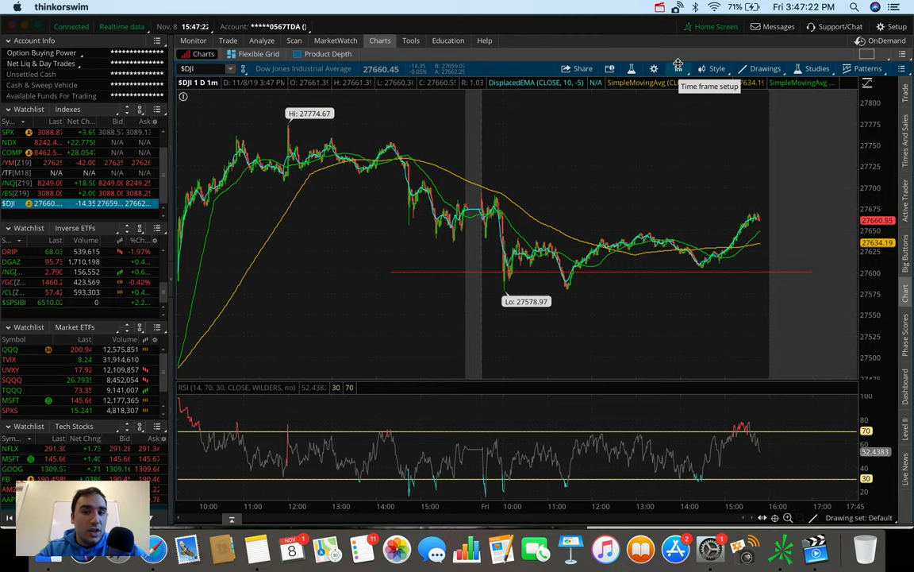
{"action": "left_click", "coordinate": [678, 69]}
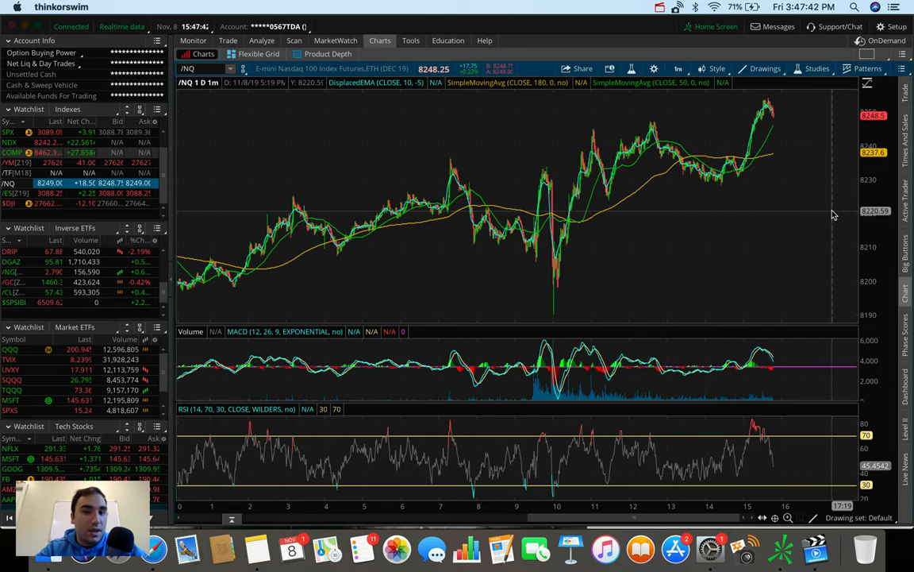
{"action": "mouse_move", "coordinate": [508, 155]}
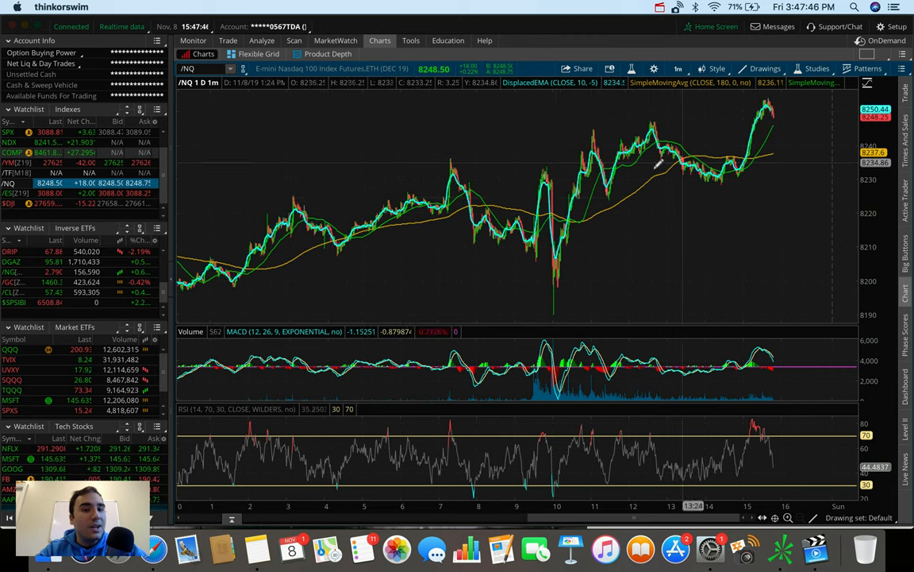
- Draw a rising line across the /NQ 20-day hourly chart
{"action": "left_click_drag", "start_coordinate": [207, 296], "coordinate": [813, 159]}
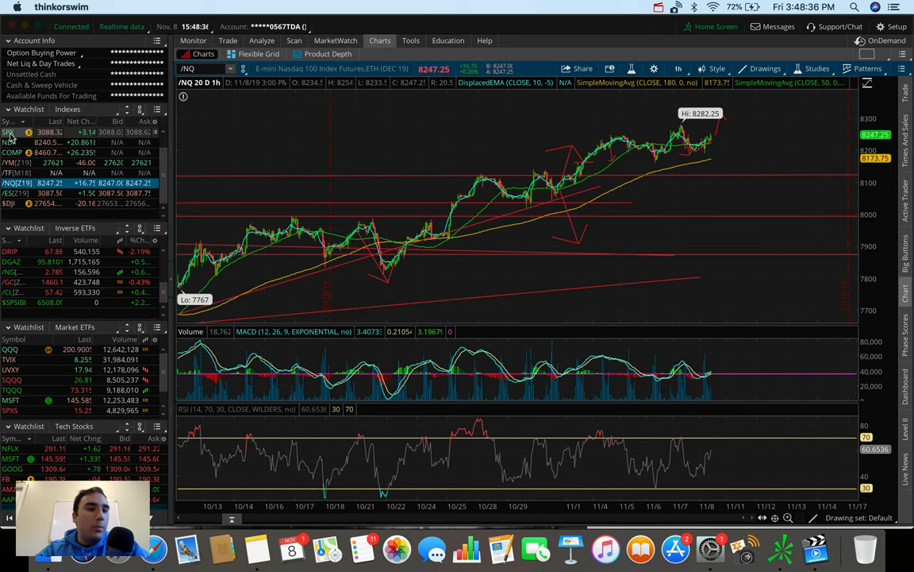
- Load SPX from the Indexes watchlist to view its 20-day hourly chart
{"action": "left_click", "coordinate": [9, 132]}
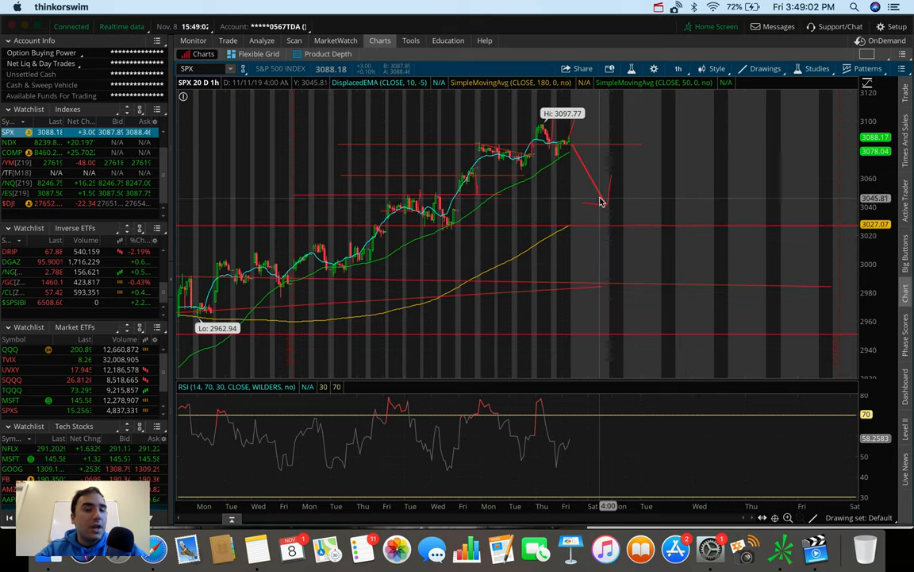
{"action": "mouse_move", "coordinate": [603, 201]}
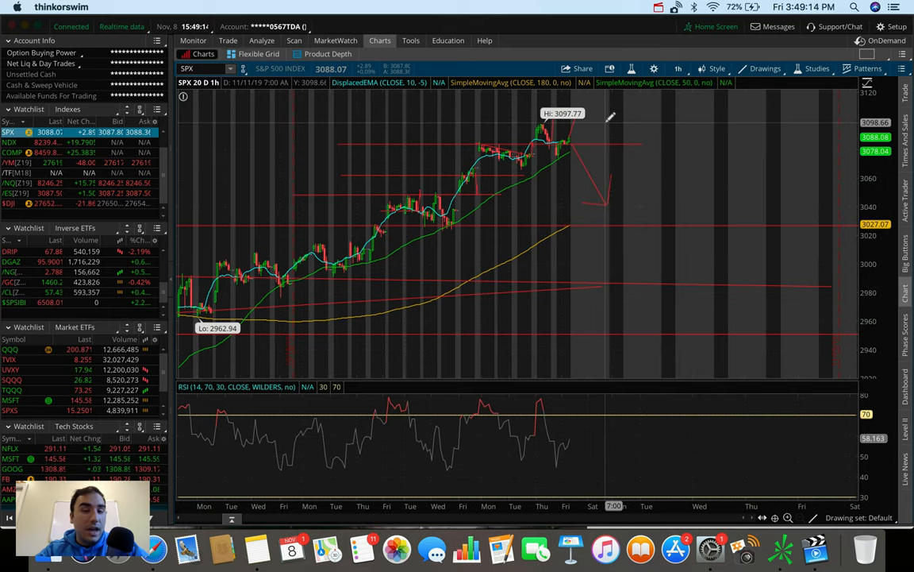
{"action": "mouse_move", "coordinate": [317, 251]}
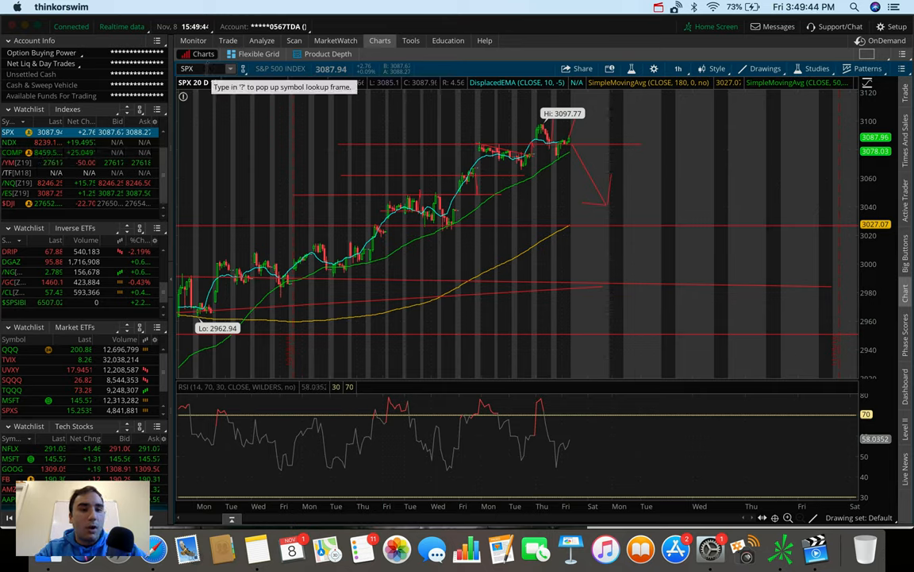
- Enter the Activision Blizzard symbol (typed 'ARTV') in the chart symbol box
{"action": "type", "text": "ARTV"}
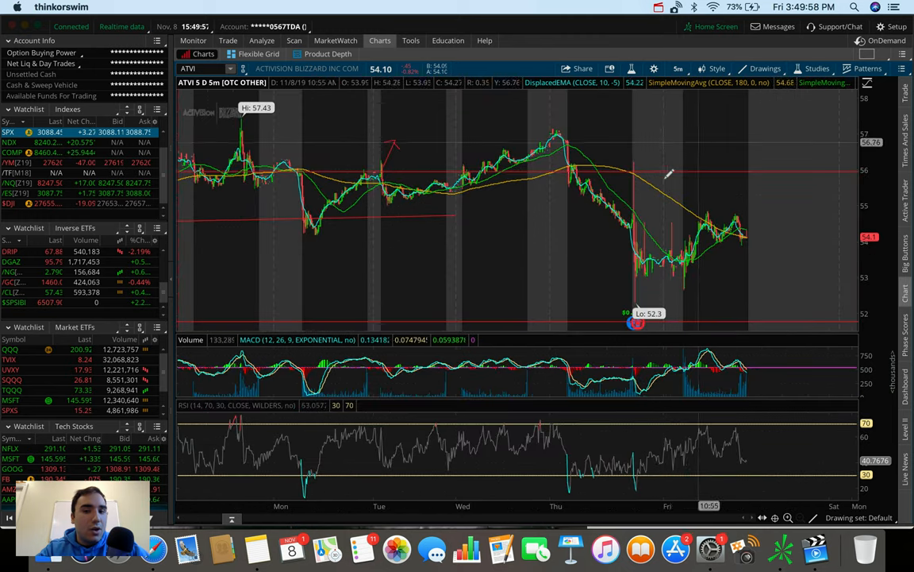
{"action": "mouse_move", "coordinate": [651, 208]}
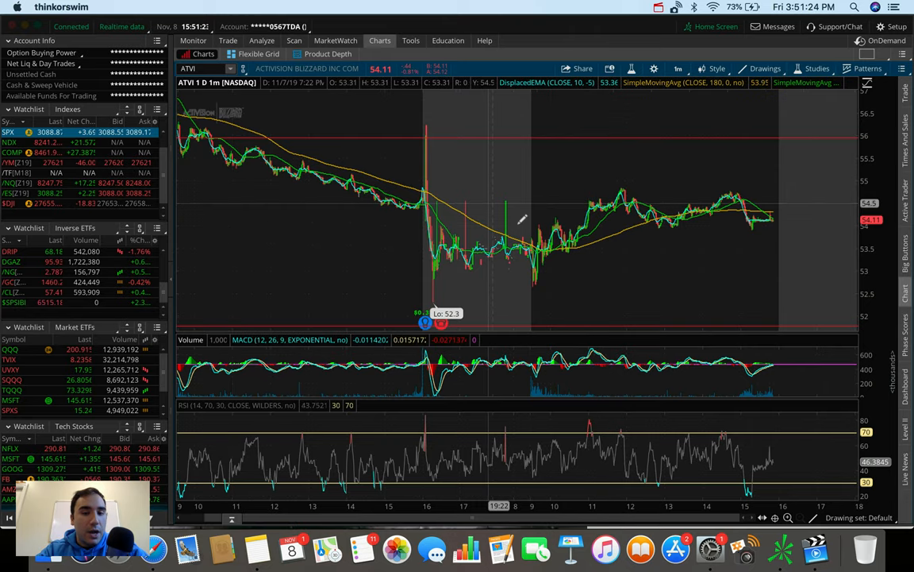
- Switch the ATVI chart to the 5 D : 5m timeframe
{"action": "left_click", "coordinate": [678, 68]}
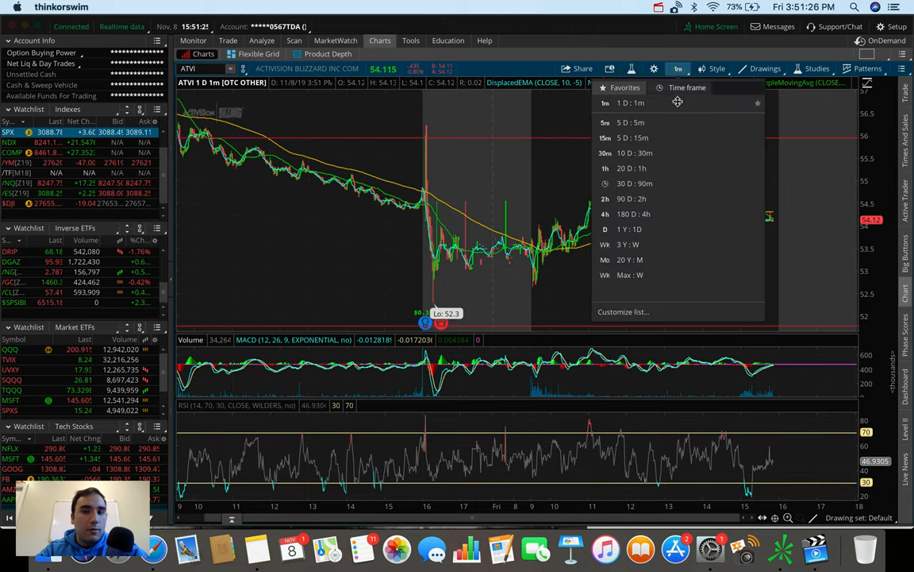
{"action": "left_click", "coordinate": [627, 122]}
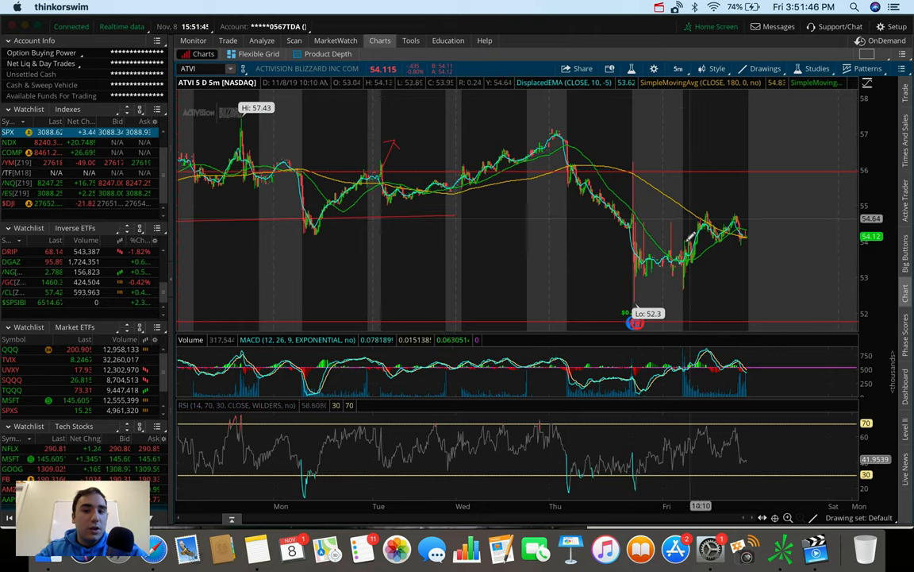
{"action": "mouse_move", "coordinate": [682, 246]}
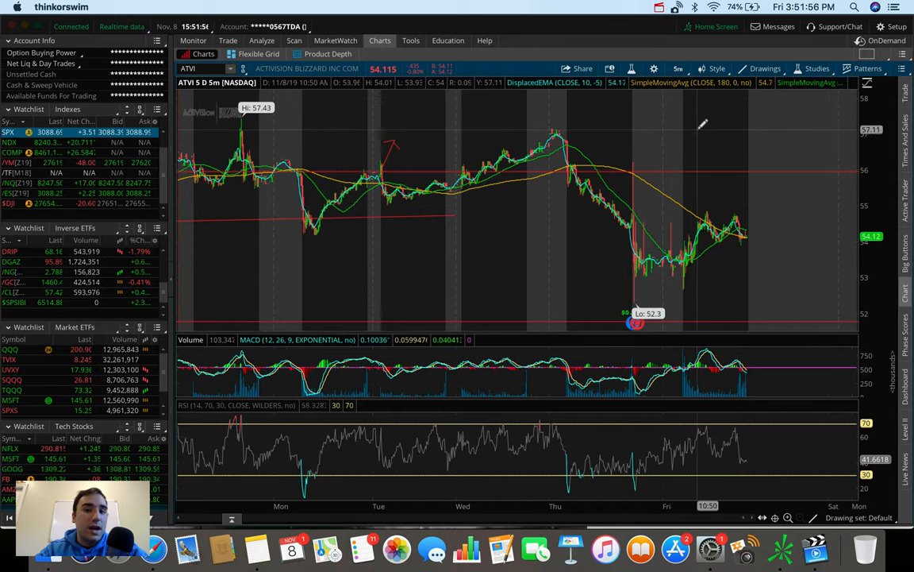
- Open the time frame menu to put the ATVI chart back on 1 D : 1m
{"action": "left_click", "coordinate": [678, 68]}
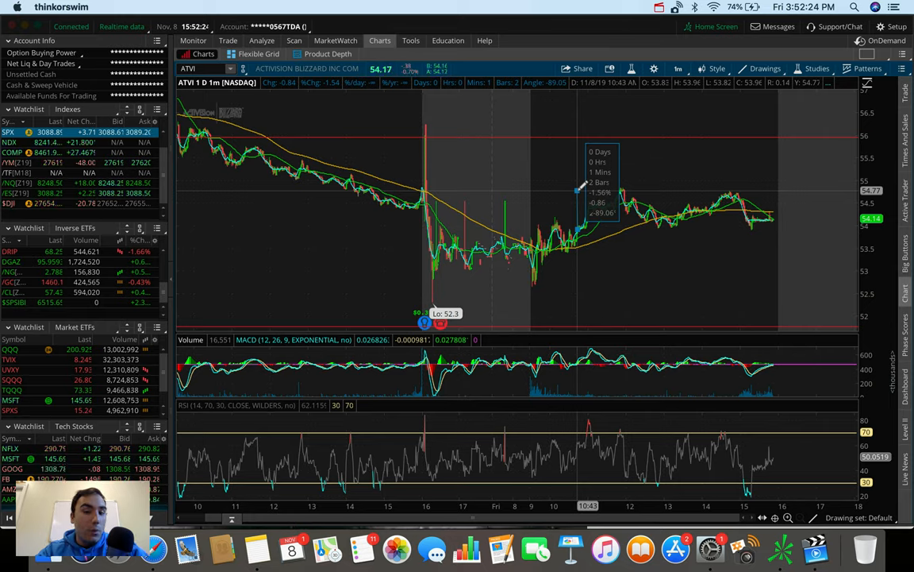
{"action": "mouse_move", "coordinate": [603, 185]}
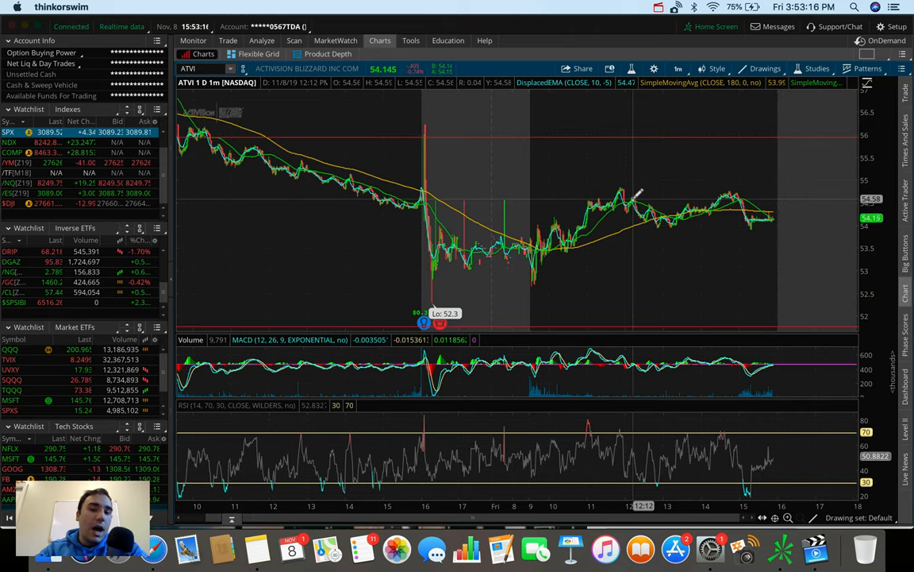
{"action": "mouse_move", "coordinate": [635, 197]}
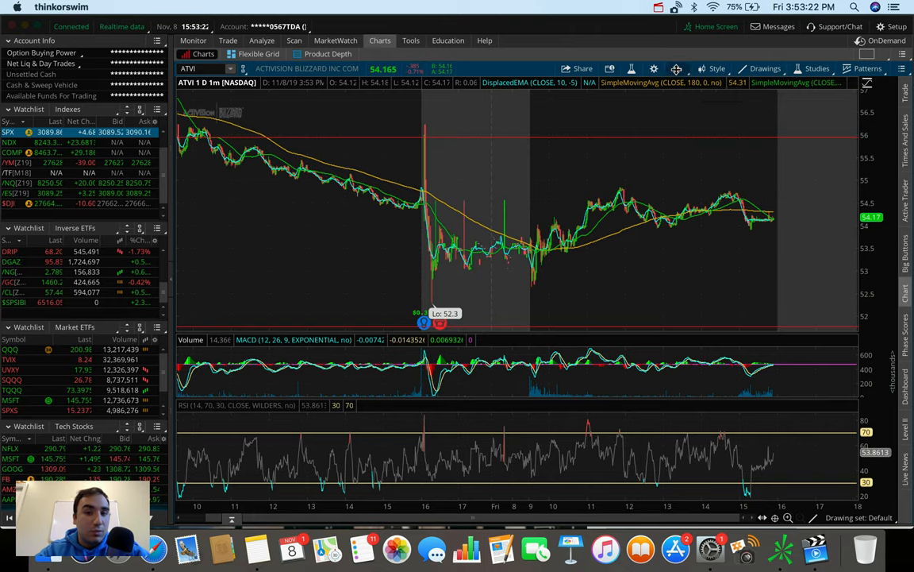
- Set the ATVI chart timeframe to 20 D : 1h from Favorites
{"action": "left_click", "coordinate": [677, 69]}
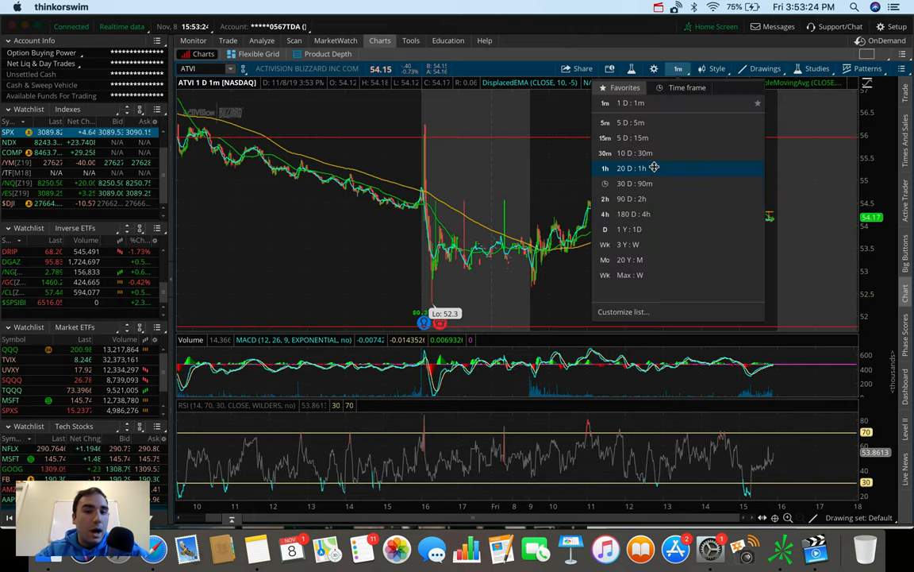
{"action": "left_click", "coordinate": [627, 167]}
{"action": "type", "text": "MCD"}
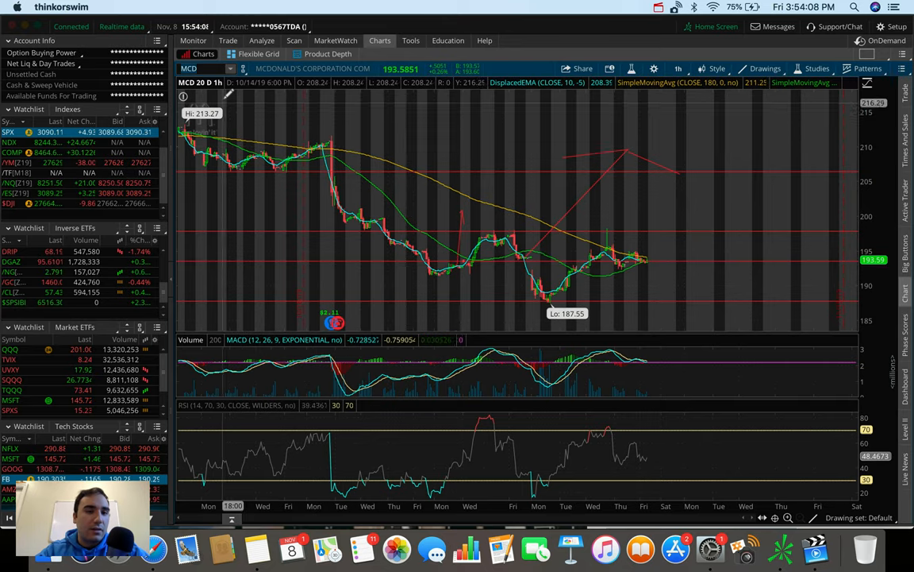
- Replace McDonald's with TSLA as the charted symbol
{"action": "type", "text": "TSLA"}
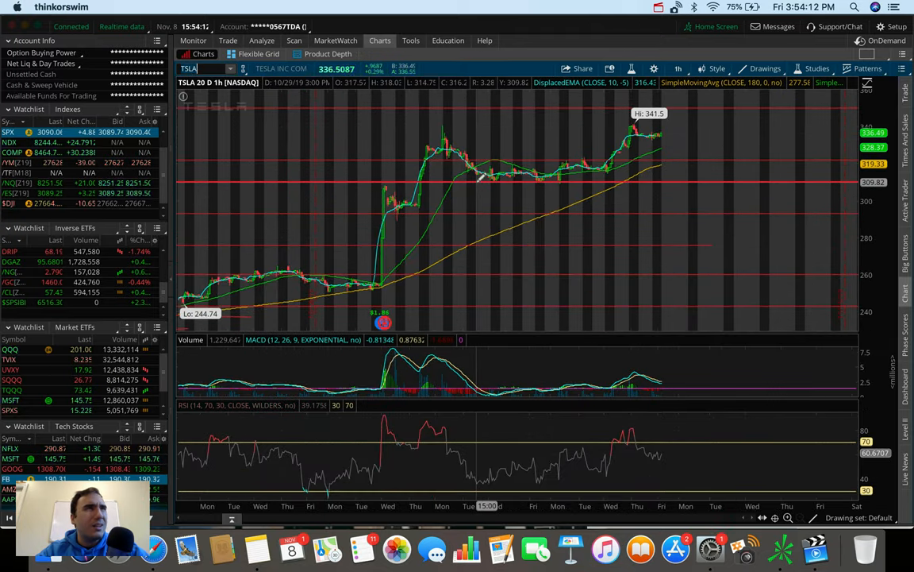
{"action": "mouse_move", "coordinate": [542, 164]}
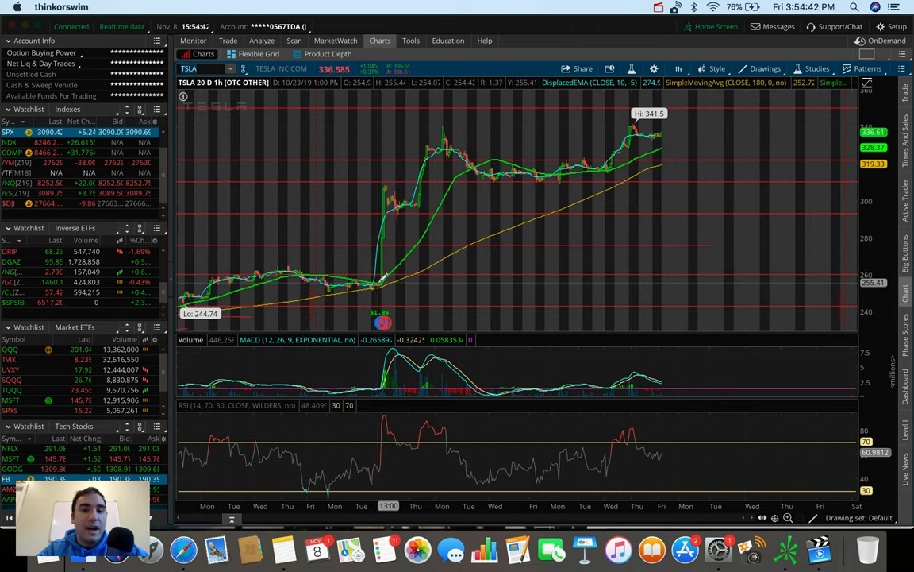
{"action": "mouse_move", "coordinate": [389, 186]}
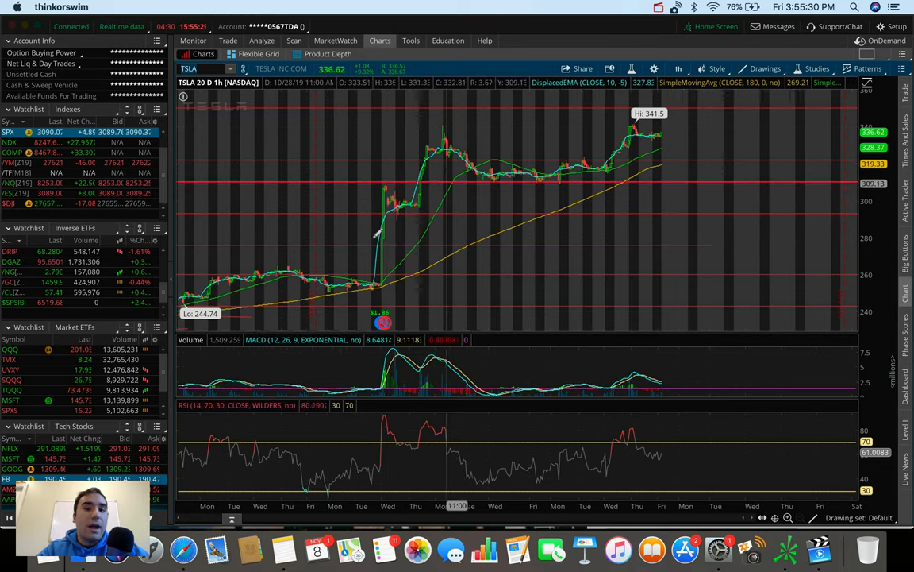
{"action": "mouse_move", "coordinate": [459, 173]}
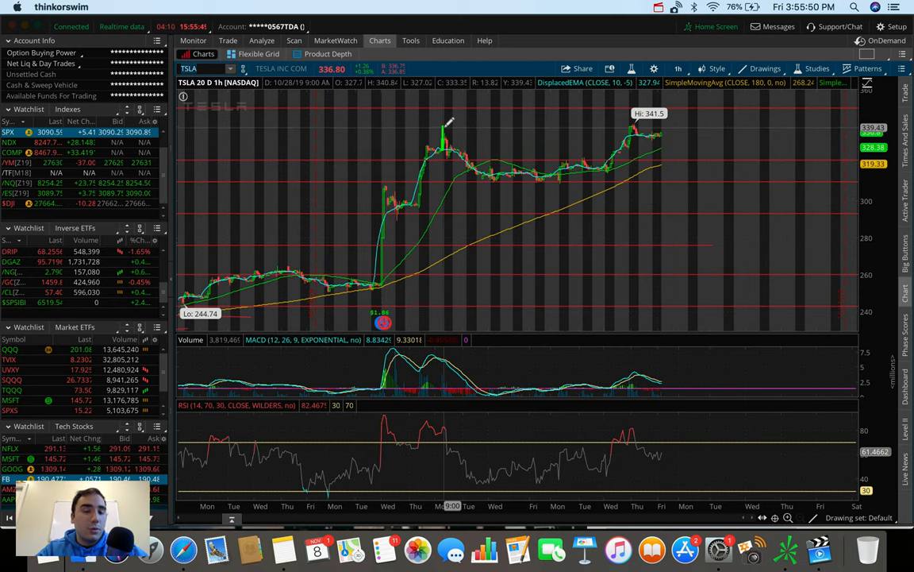
{"action": "mouse_move", "coordinate": [492, 170]}
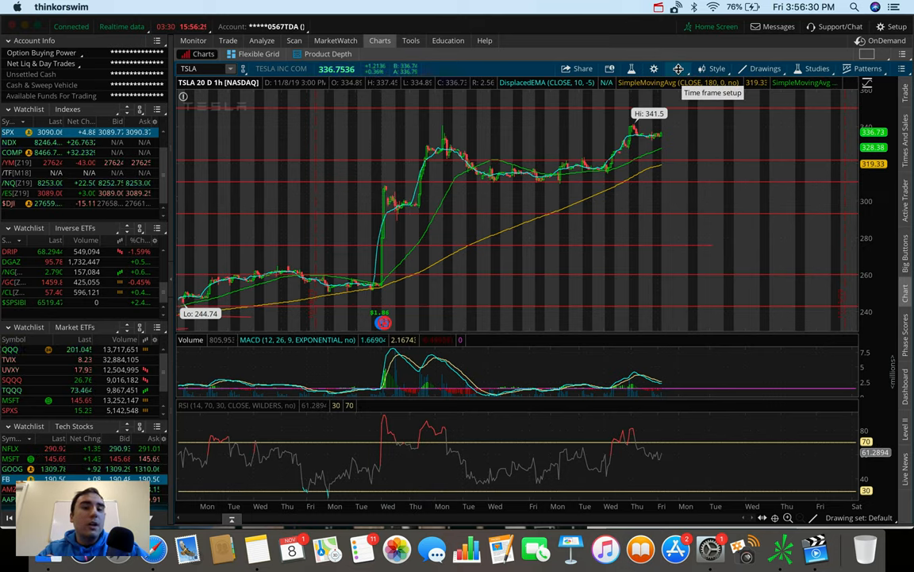
{"action": "left_click", "coordinate": [679, 69]}
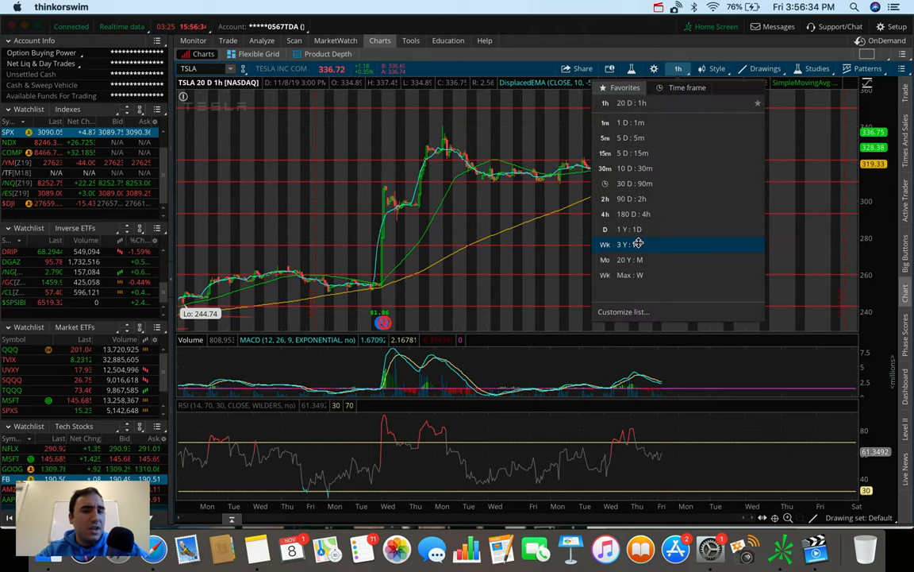
- Set Tesla's chart to the 3 Y : W time frame
{"action": "left_click", "coordinate": [623, 244]}
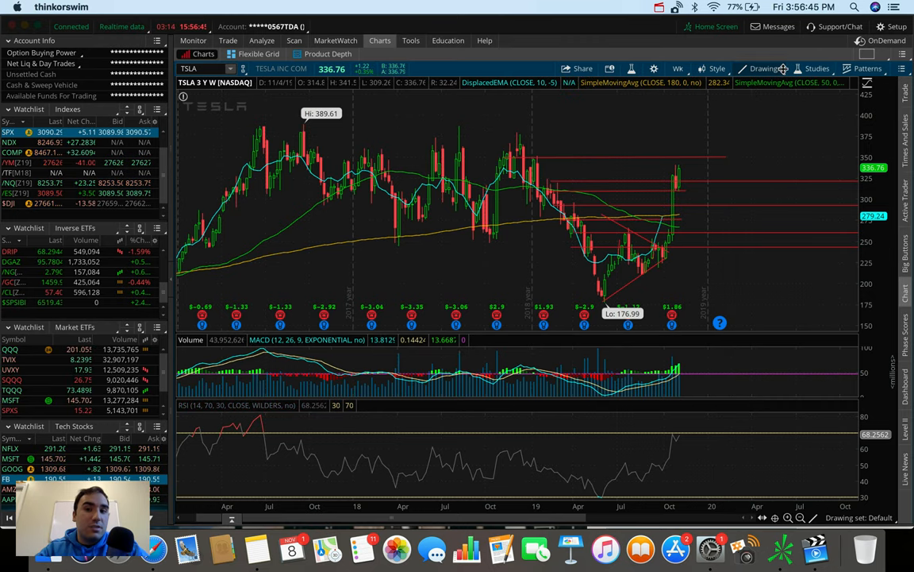
- Draw new horizontal resistance lines near Tesla's highs, then reopen the time frame choices
{"action": "left_click", "coordinate": [764, 68]}
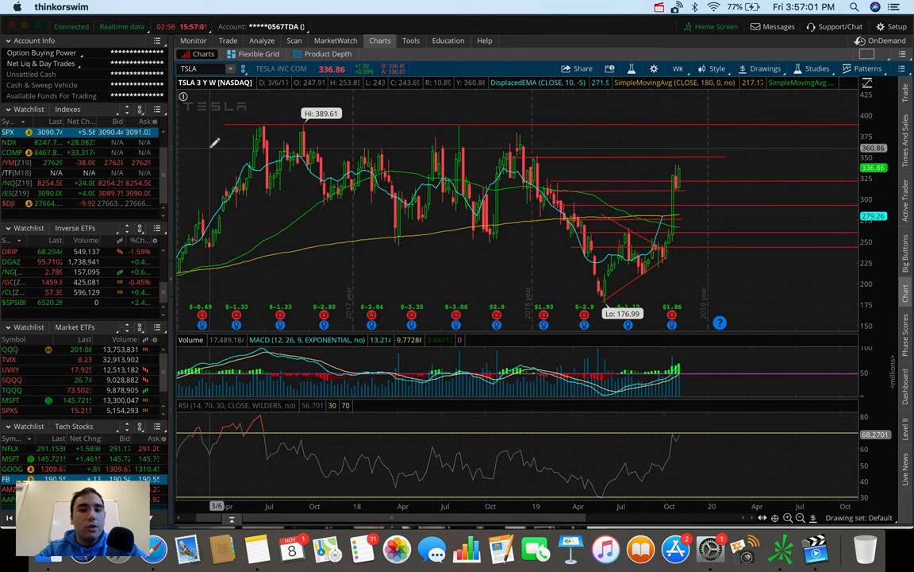
{"action": "mouse_move", "coordinate": [340, 139]}
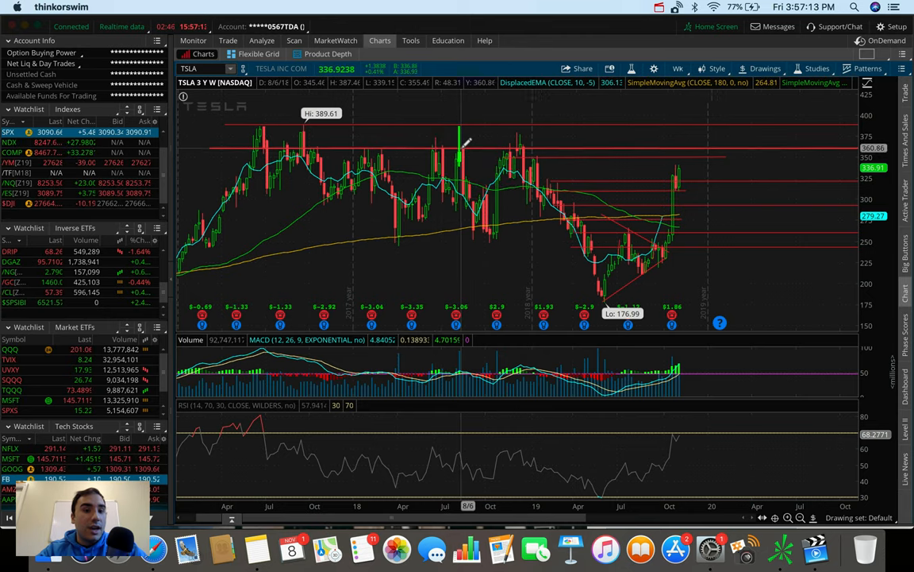
{"action": "mouse_move", "coordinate": [516, 147]}
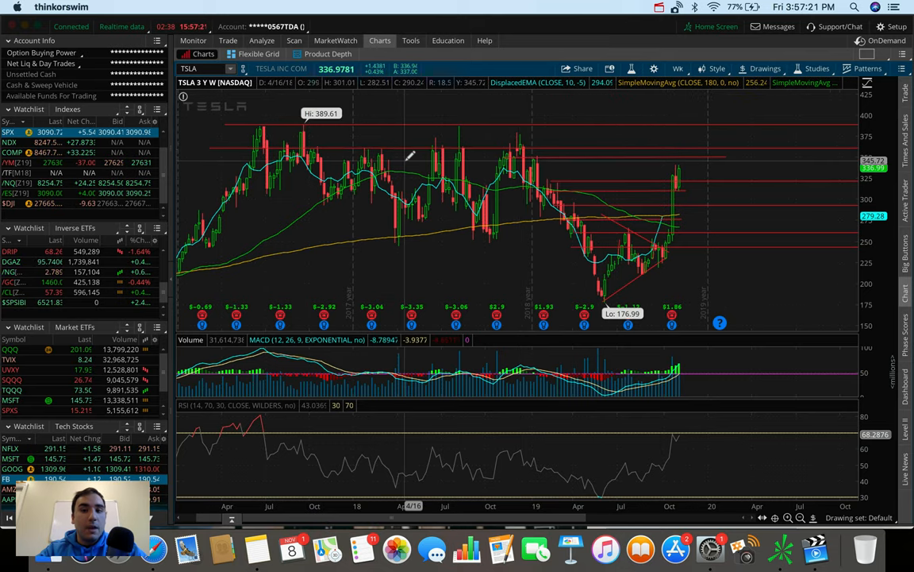
{"action": "mouse_move", "coordinate": [385, 158]}
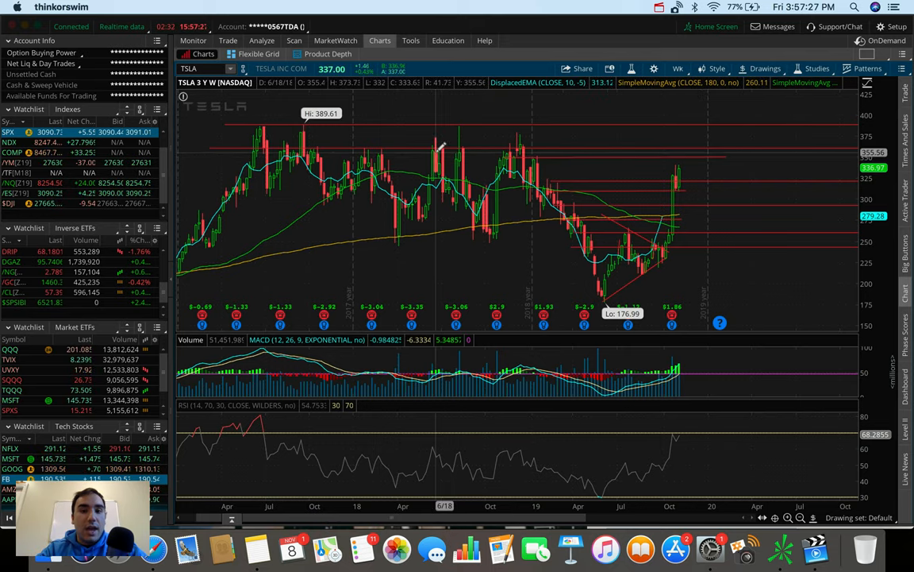
{"action": "mouse_move", "coordinate": [437, 151]}
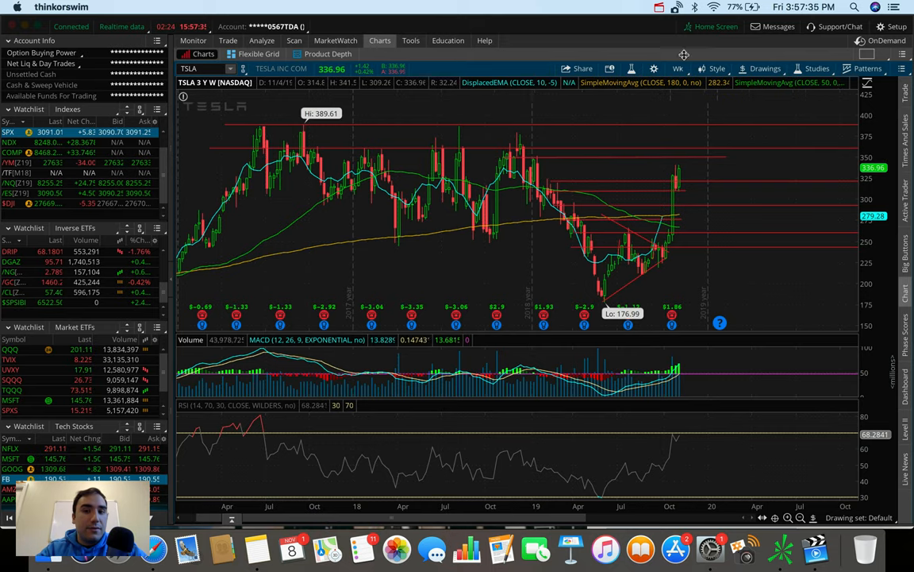
{"action": "left_click", "coordinate": [678, 68]}
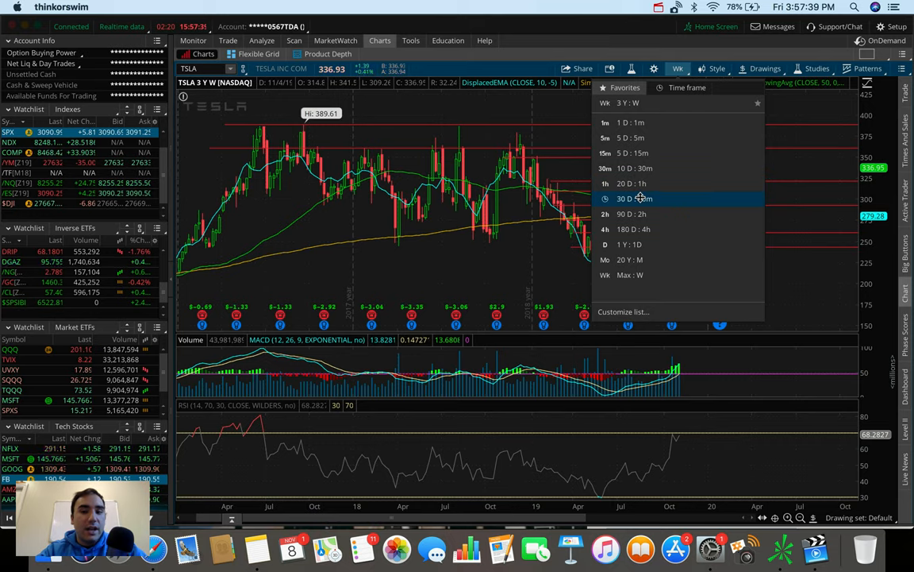
- Cycle TSLA through 180 D : 4h and 1 Y : 1D, ending on 20 D : 1h
{"action": "left_click", "coordinate": [634, 199]}
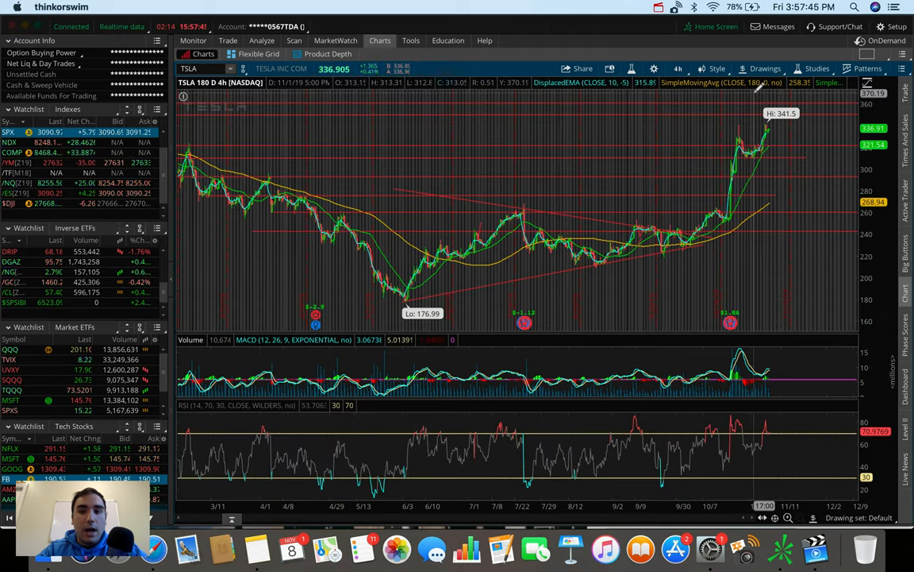
{"action": "left_click", "coordinate": [678, 68]}
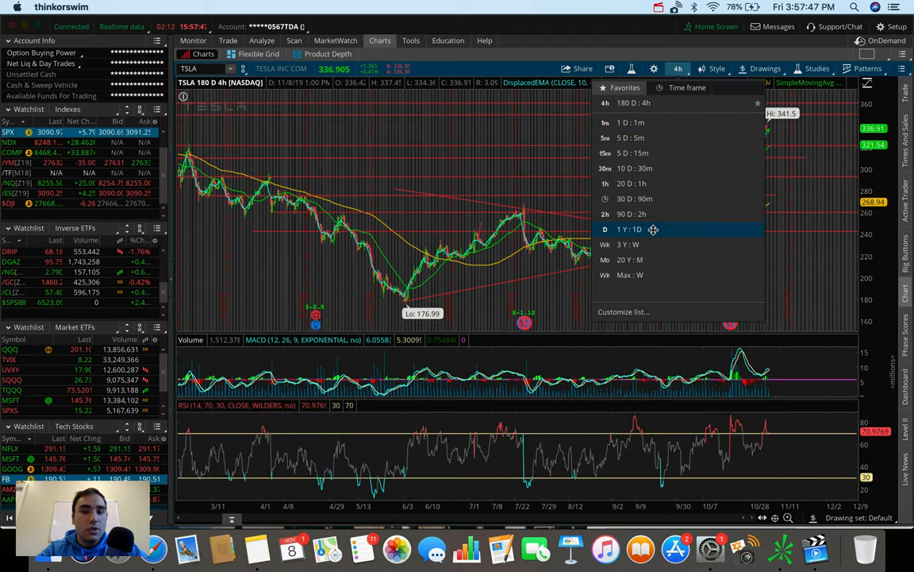
{"action": "left_click", "coordinate": [628, 229]}
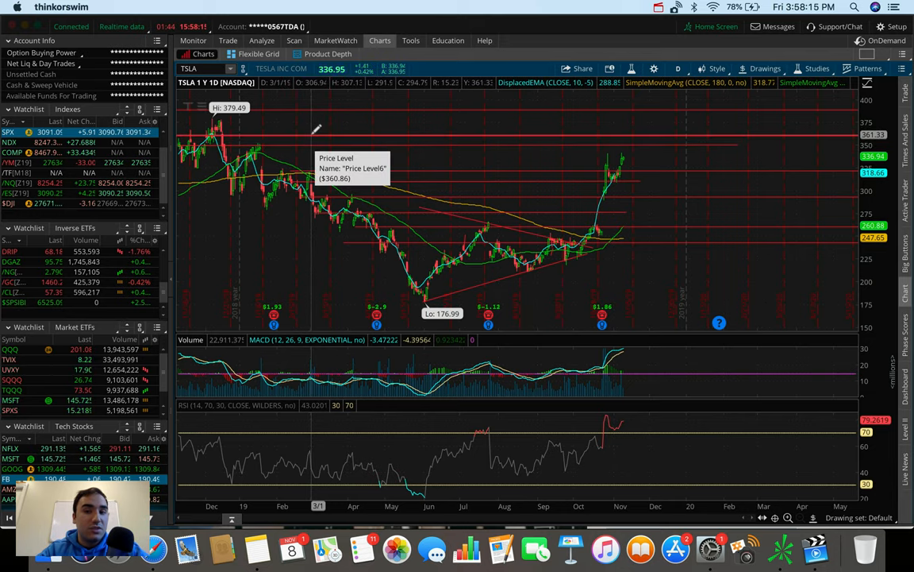
{"action": "left_click", "coordinate": [678, 69]}
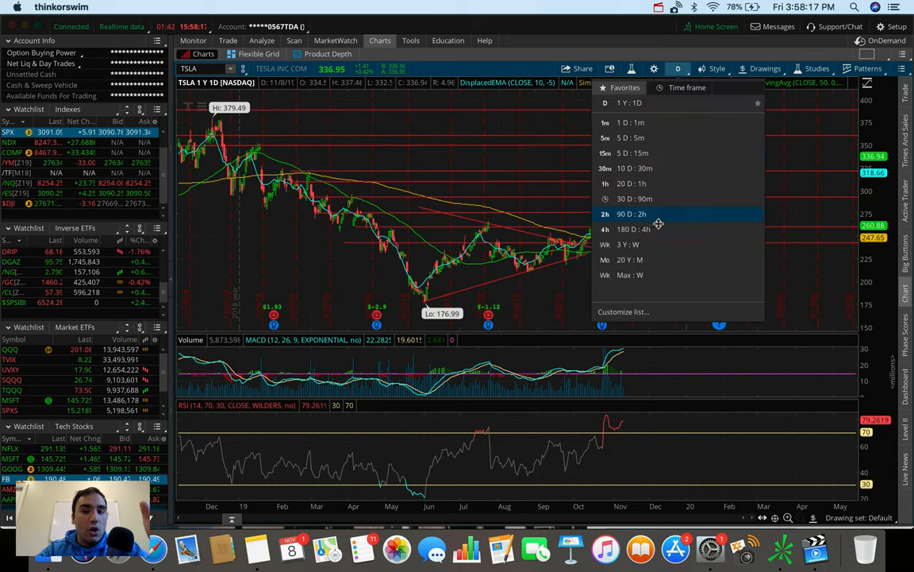
{"action": "left_click", "coordinate": [627, 244]}
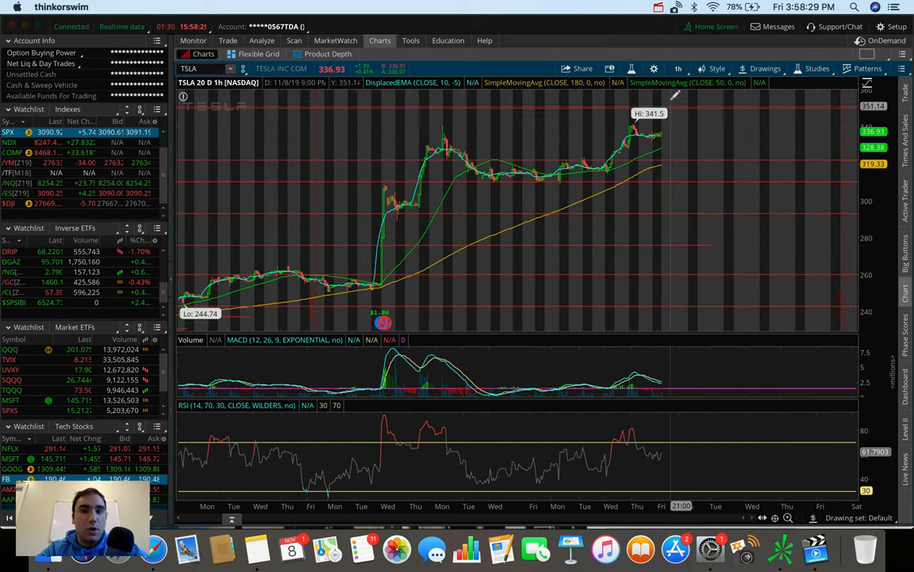
{"action": "mouse_move", "coordinate": [671, 103]}
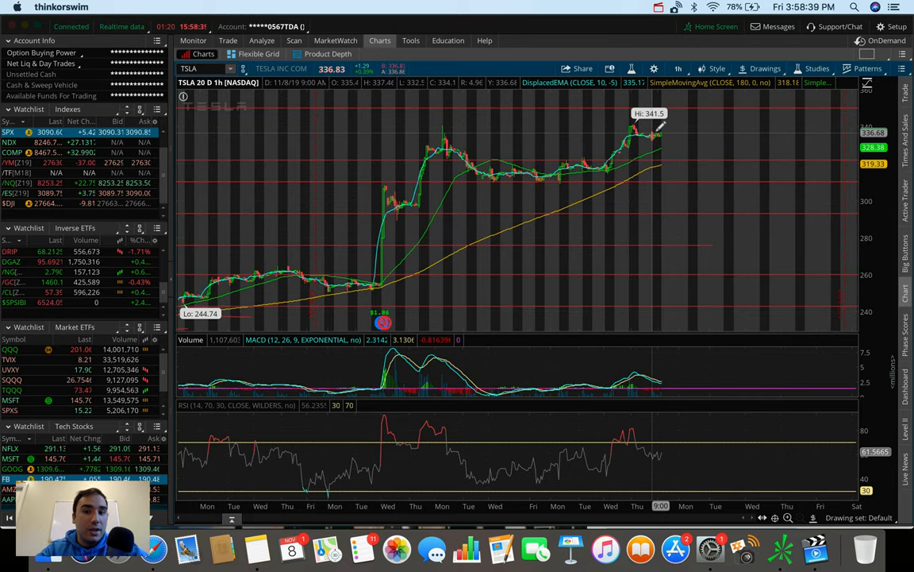
- Switch Tesla's chart to five days of 5-minute bars (5 D : 5m)
{"action": "left_click", "coordinate": [678, 68]}
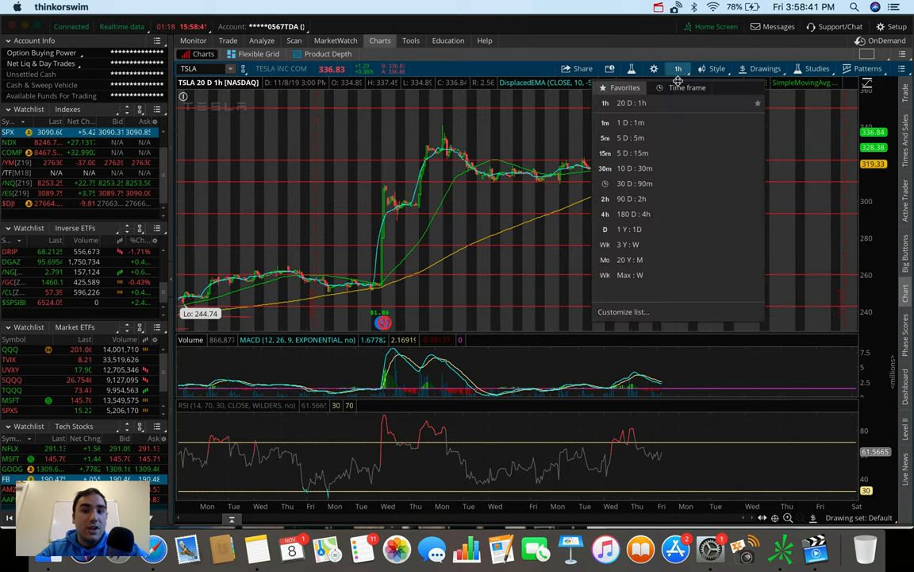
{"action": "left_click", "coordinate": [623, 137]}
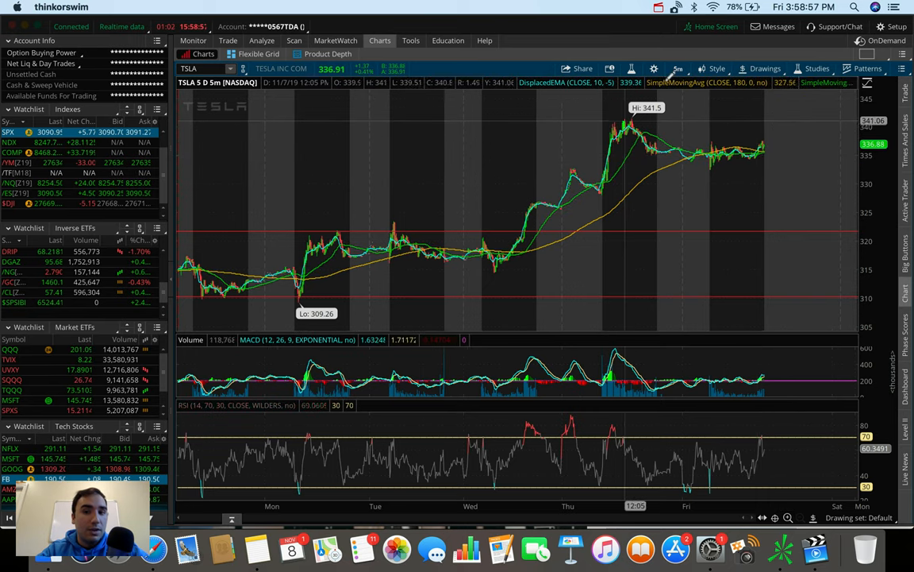
{"action": "left_click", "coordinate": [679, 68]}
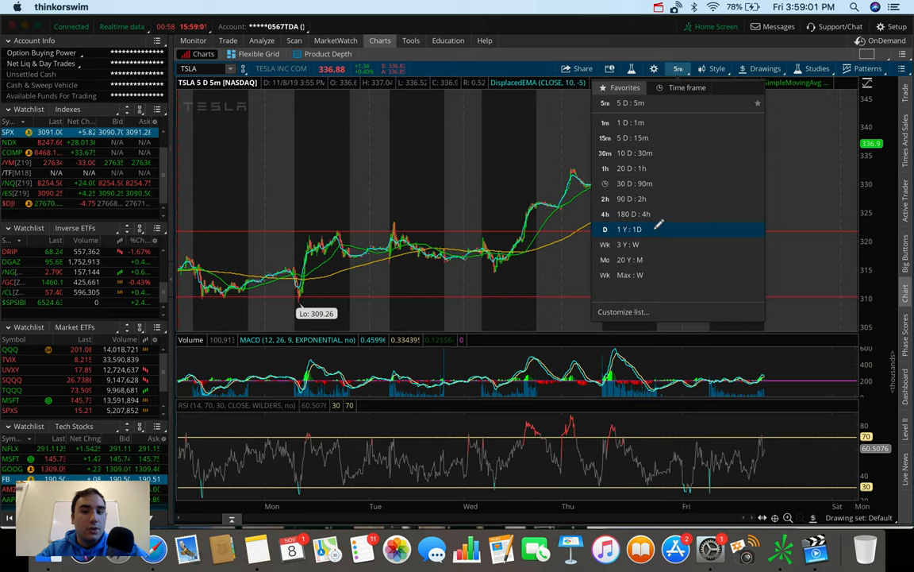
- View TSLA on one year of daily bars (1 Y : 1D), reopening the time frame list
{"action": "left_click", "coordinate": [605, 229]}
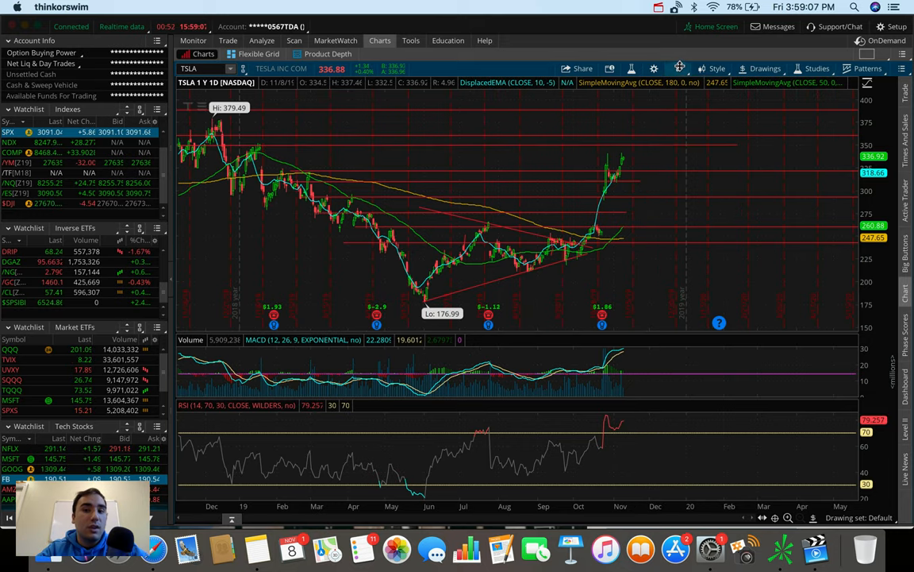
{"action": "left_click", "coordinate": [679, 69]}
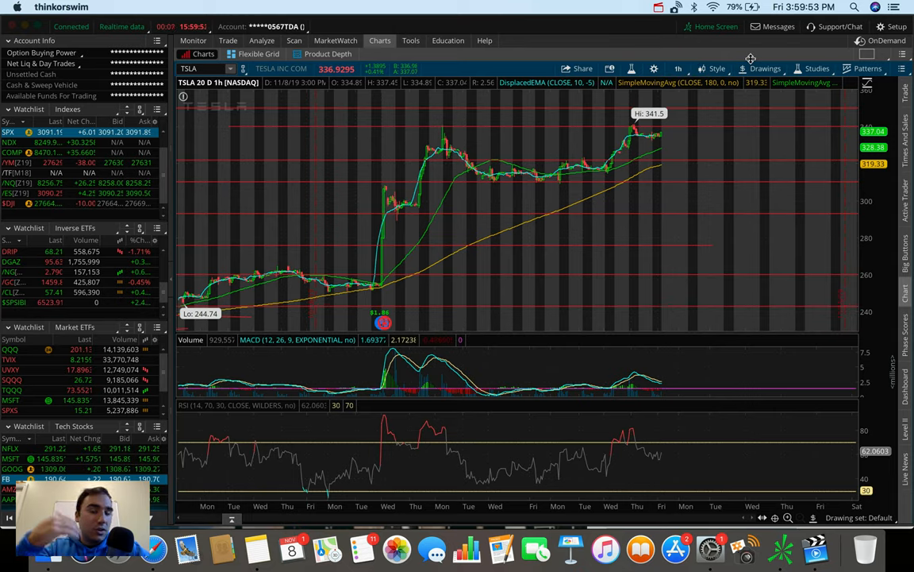
- Change TSLA's time frame from 1h to 180 D : 4h
{"action": "left_click", "coordinate": [678, 68]}
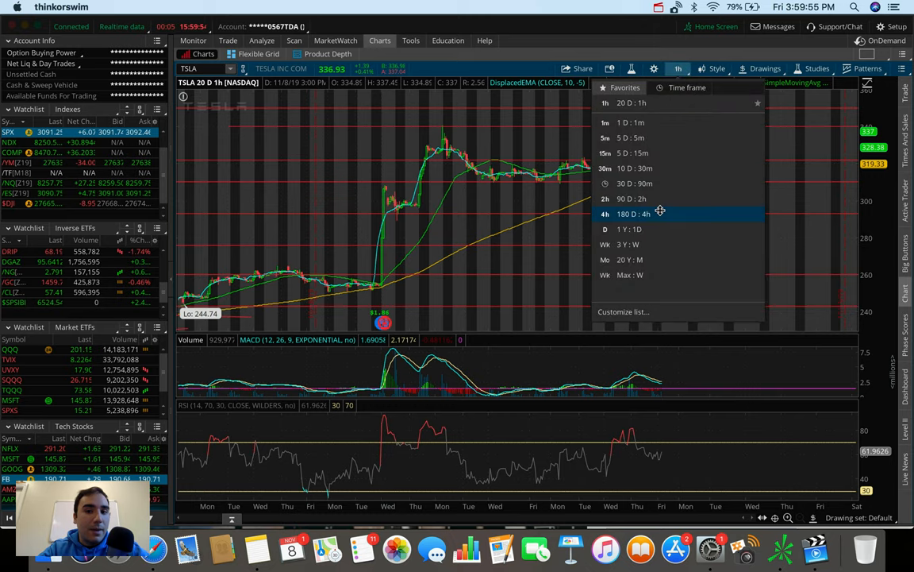
{"action": "left_click", "coordinate": [633, 213]}
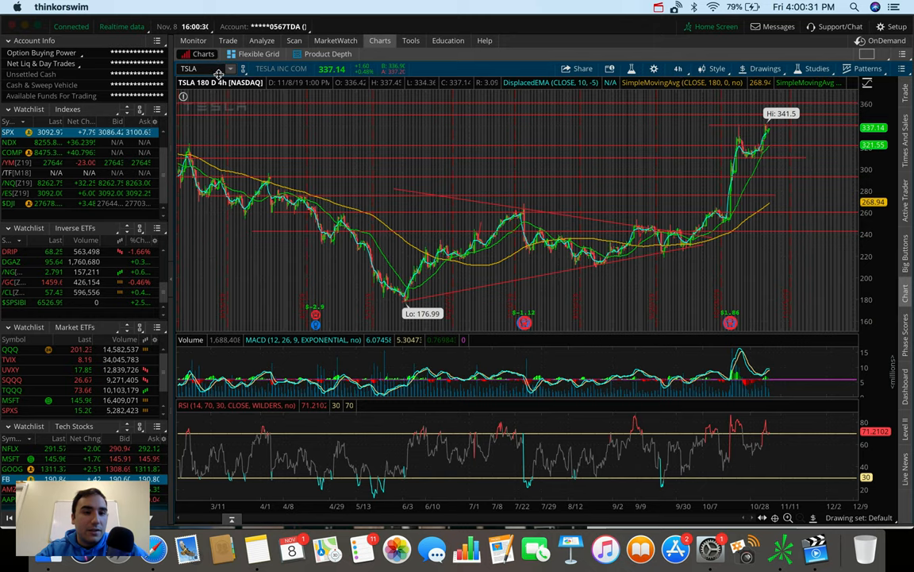
- Load DIS and display it as 5 D : 5m bars
{"action": "type", "text": "DIS"}
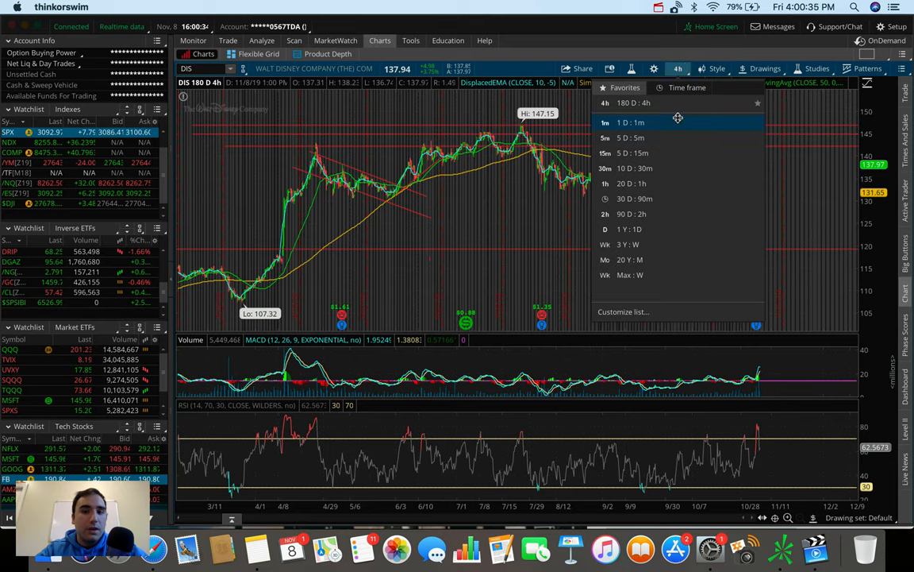
{"action": "left_click", "coordinate": [627, 138]}
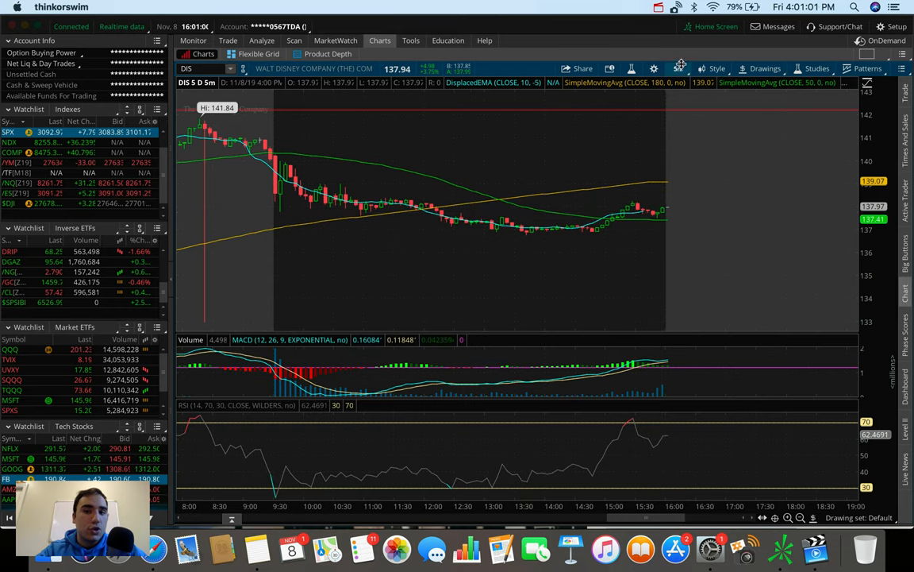
{"action": "mouse_move", "coordinate": [679, 65]}
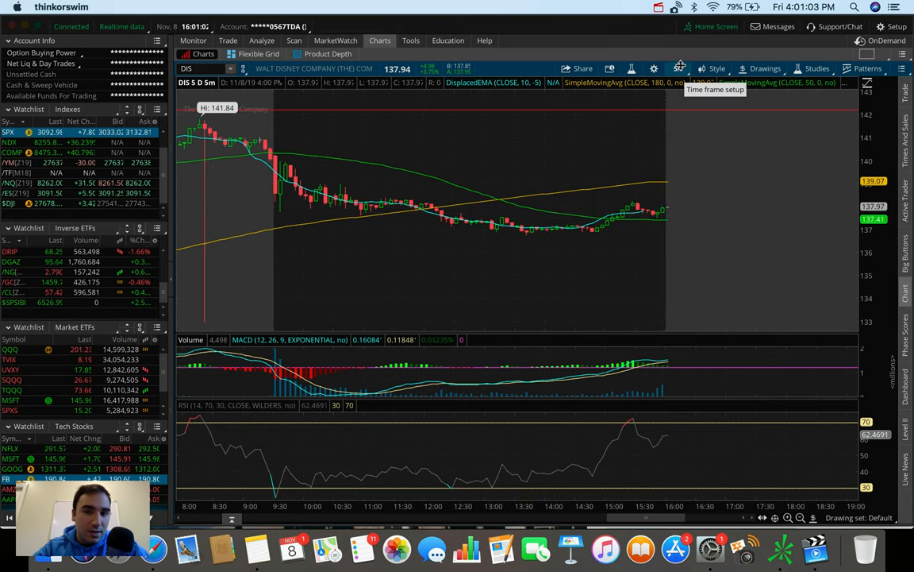
- Move Disney's chart through 20 D : 1h and 90 D : 2h views to 180 D : 4h
{"action": "left_click", "coordinate": [679, 68]}
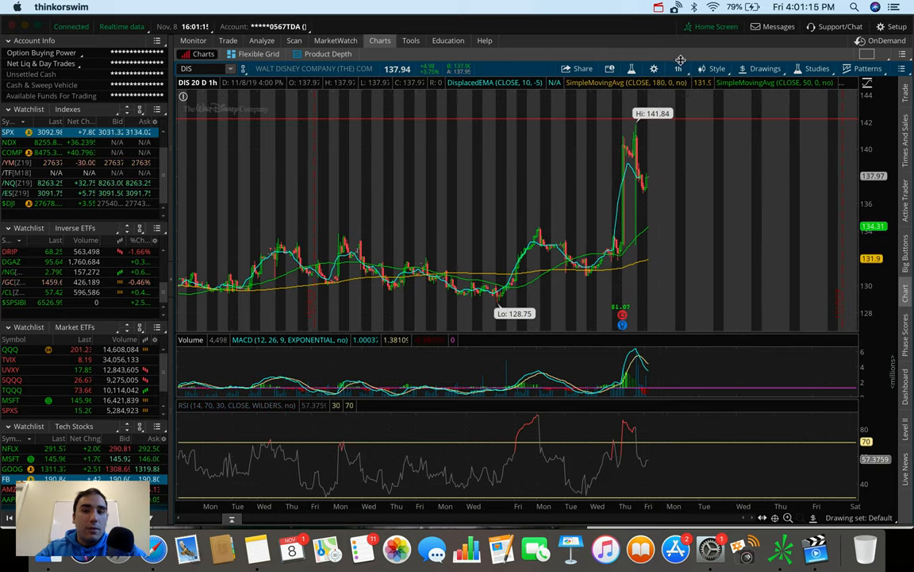
{"action": "left_click", "coordinate": [764, 69]}
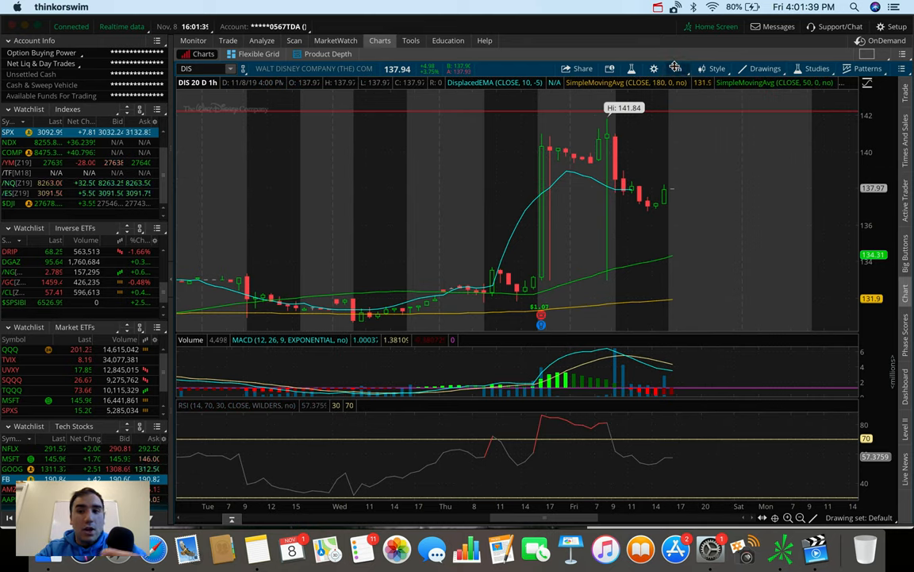
{"action": "left_click", "coordinate": [678, 68]}
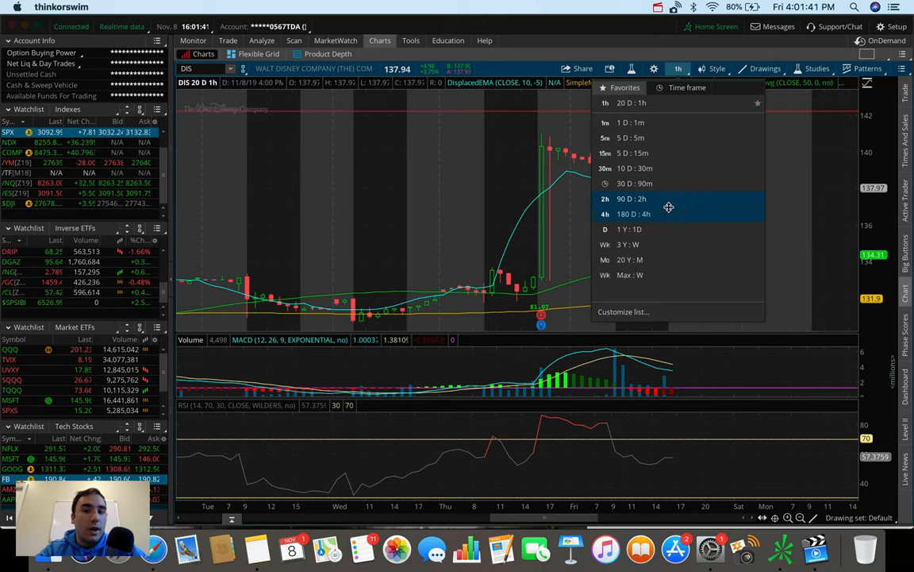
{"action": "left_click", "coordinate": [631, 198]}
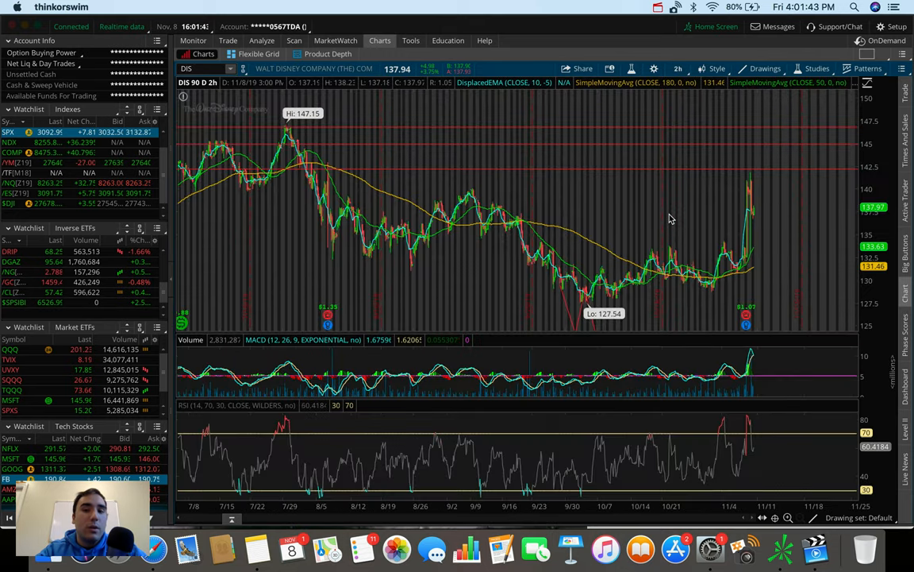
{"action": "mouse_move", "coordinate": [754, 268]}
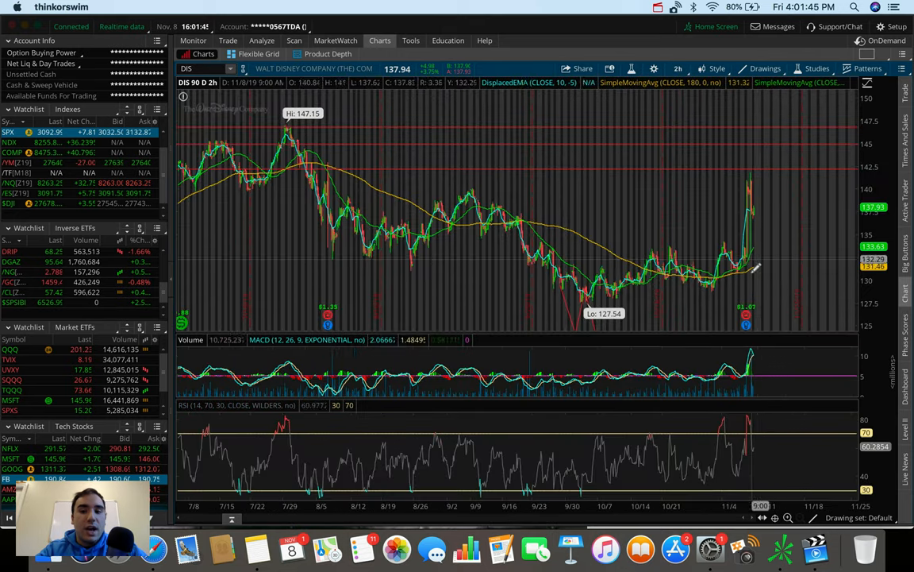
{"action": "left_click", "coordinate": [678, 69]}
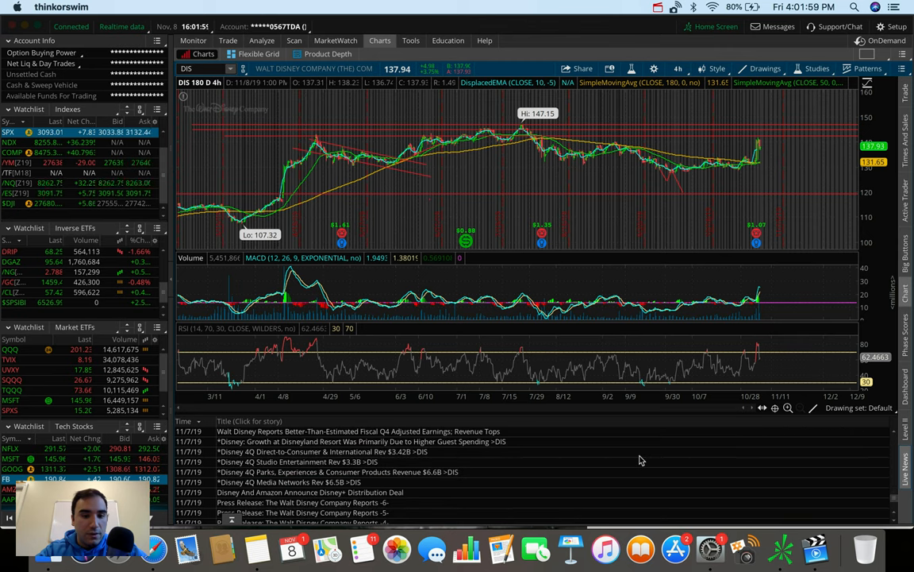
{"action": "scroll", "scroll_direction": "down", "scroll_amount": 3}
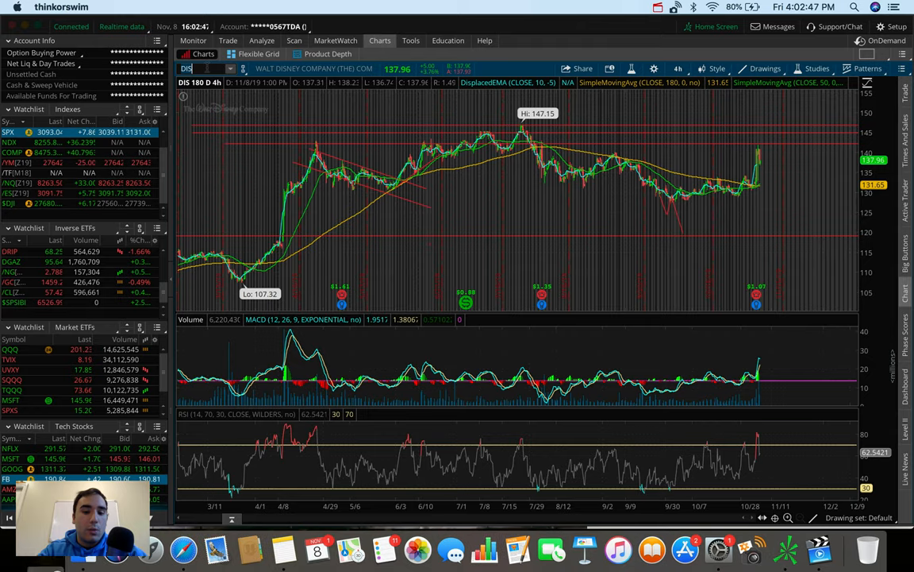
- Enter the Procter & Gamble ticker in the symbol box (typed as PF)
{"action": "type", "text": "PF"}
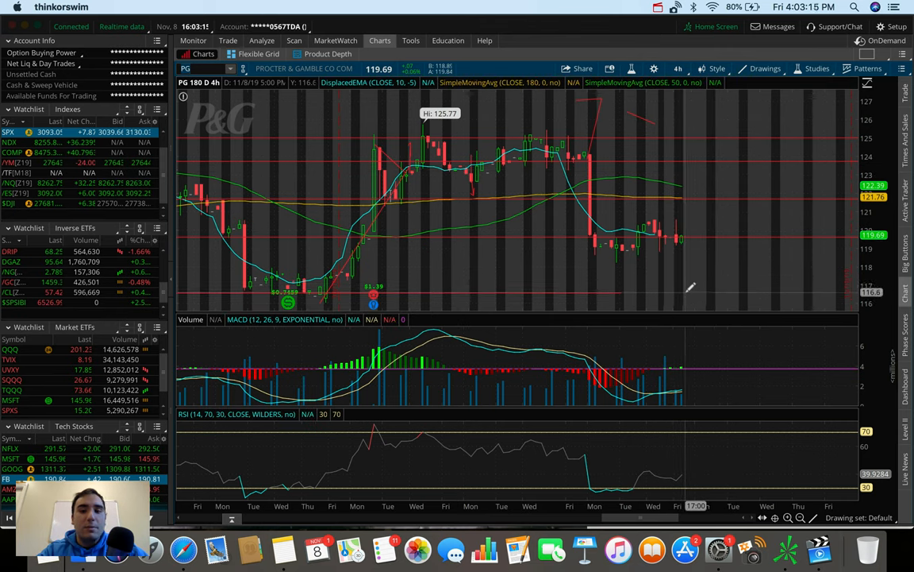
{"action": "mouse_move", "coordinate": [681, 234]}
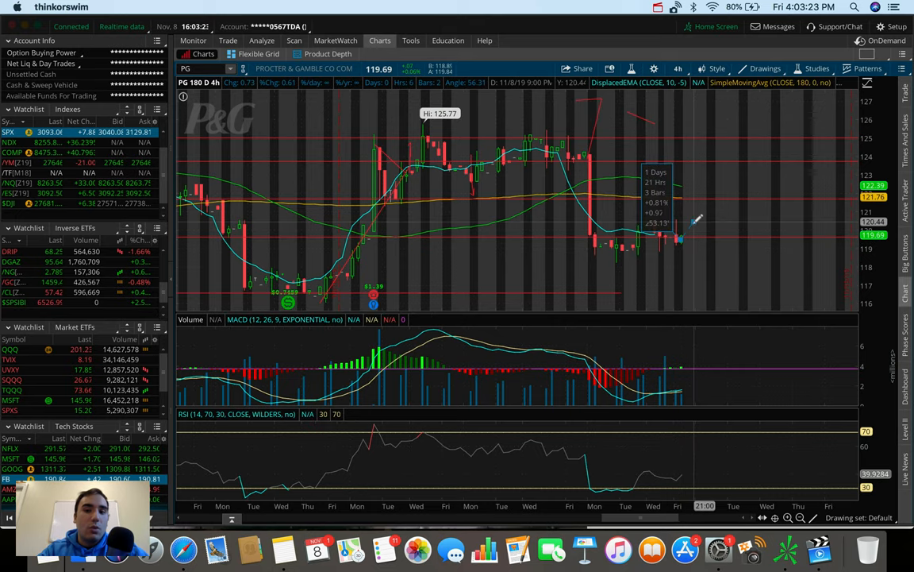
{"action": "mouse_move", "coordinate": [683, 238]}
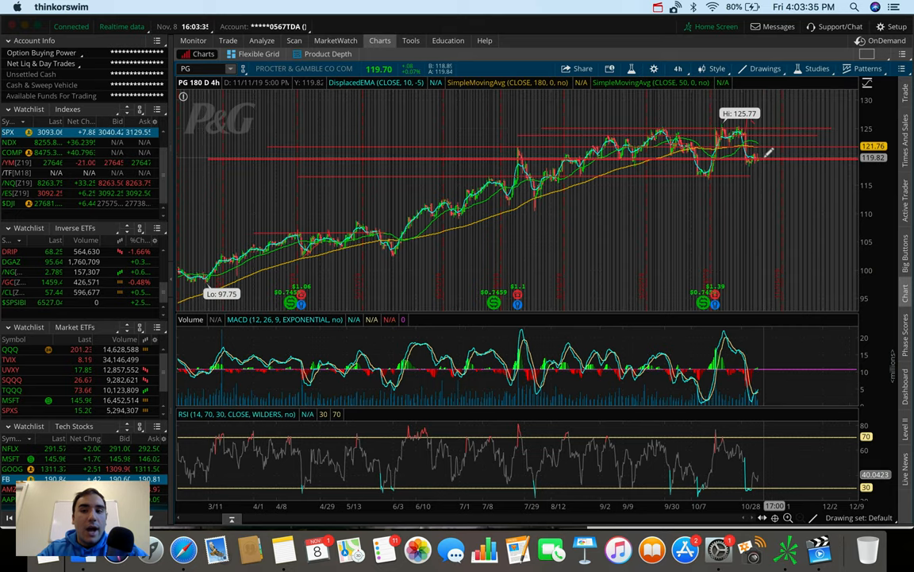
{"action": "mouse_move", "coordinate": [756, 169]}
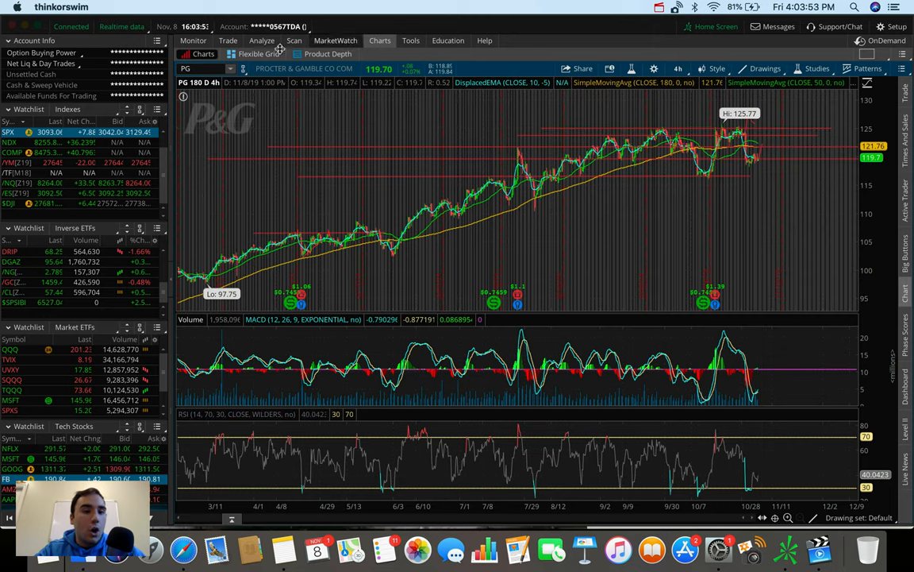
- Load CMG and draw a horizontal support line near 635
{"action": "type", "text": "CMG"}
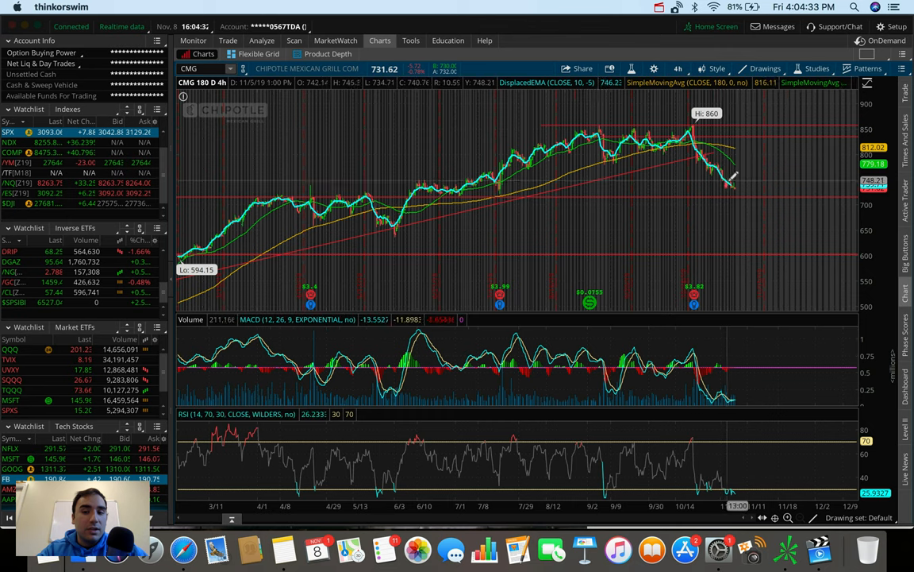
{"action": "mouse_move", "coordinate": [742, 194]}
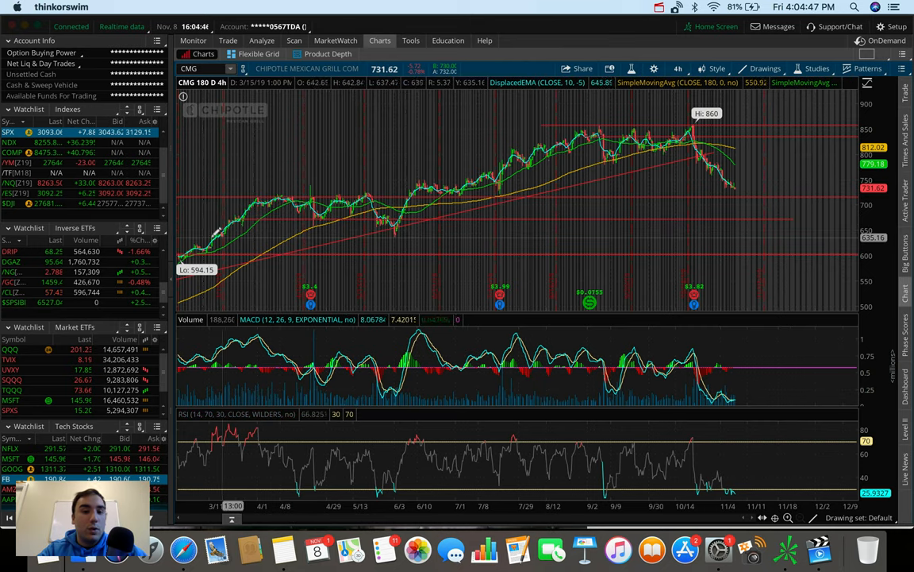
{"action": "left_click_drag", "start_coordinate": [206, 235], "coordinate": [805, 228]}
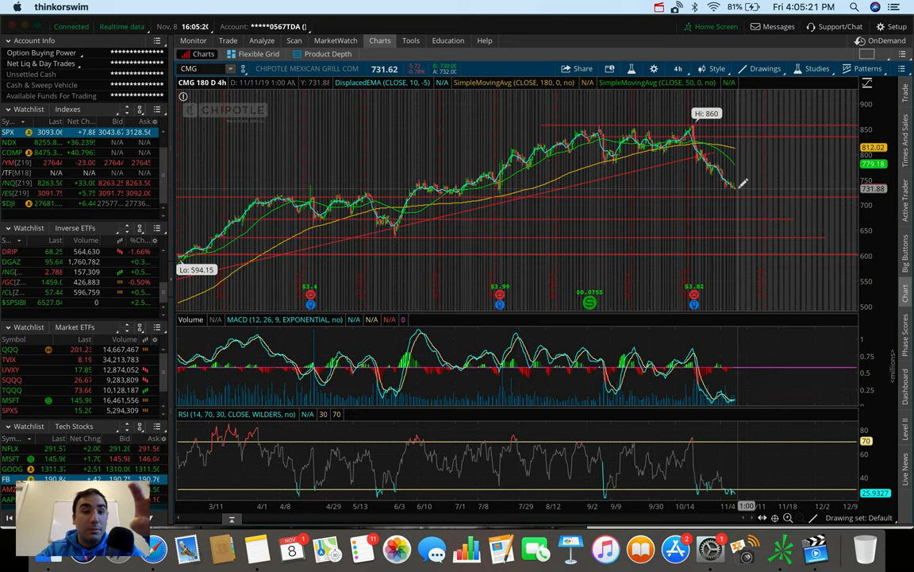
{"action": "mouse_move", "coordinate": [742, 184]}
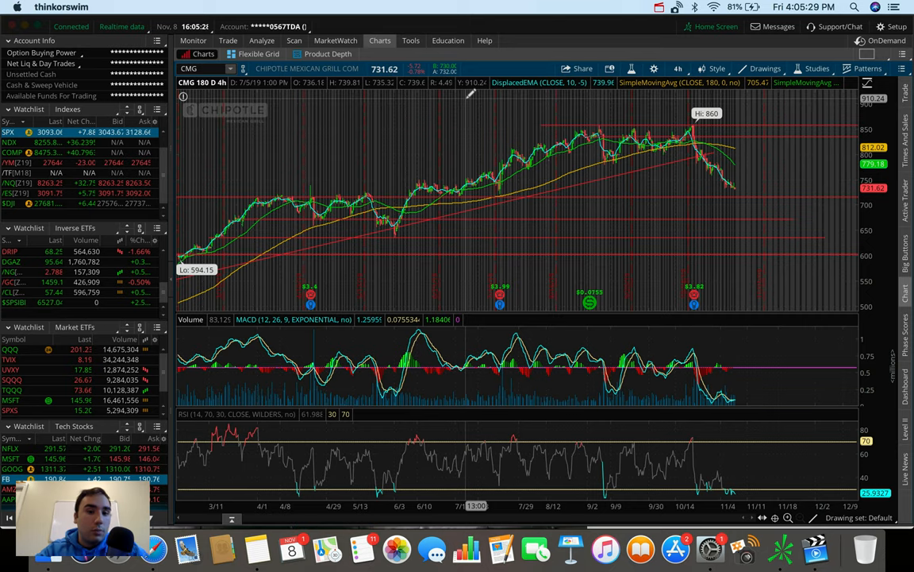
{"action": "mouse_move", "coordinate": [742, 204]}
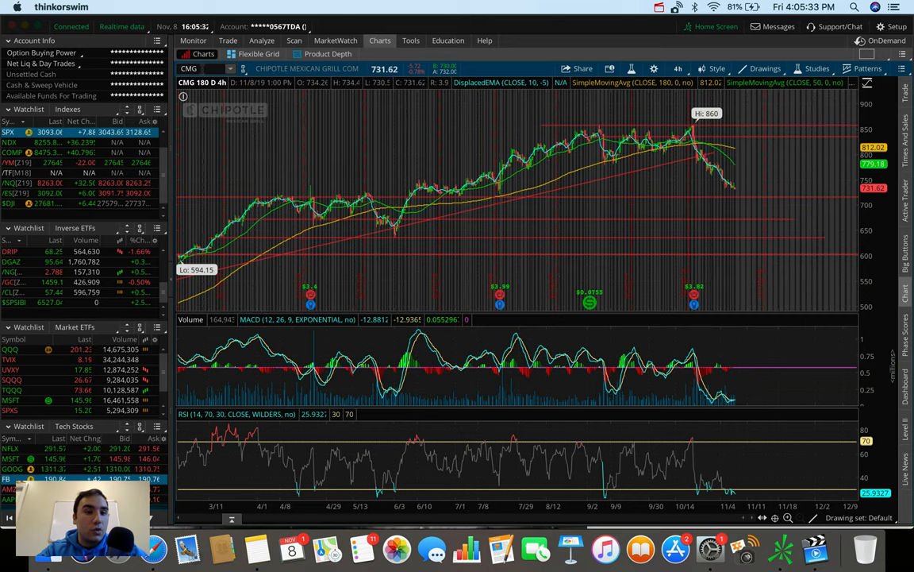
- Load UGAZ and view it at 5 D:5m, then 20 D:1h, then back to 4h
{"action": "type", "text": "UGAZ"}
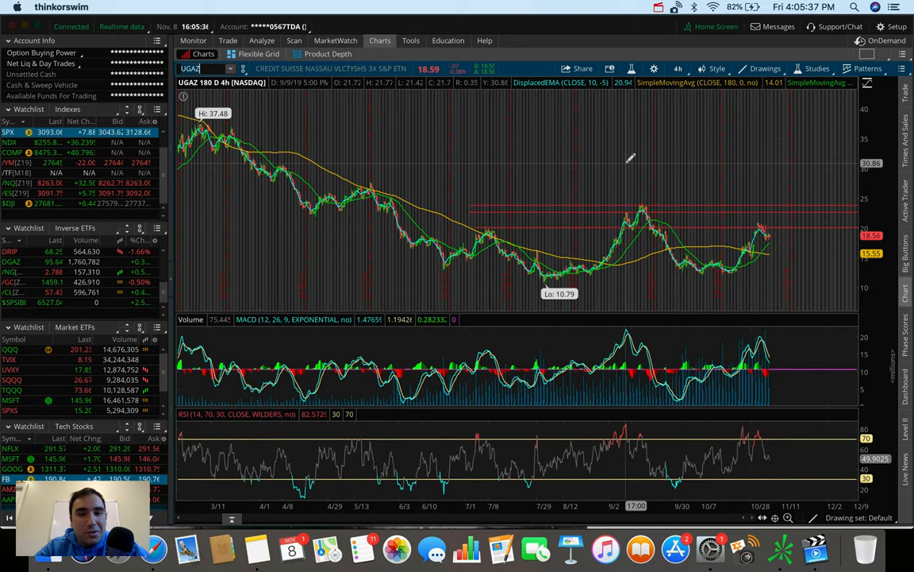
{"action": "left_click", "coordinate": [678, 68]}
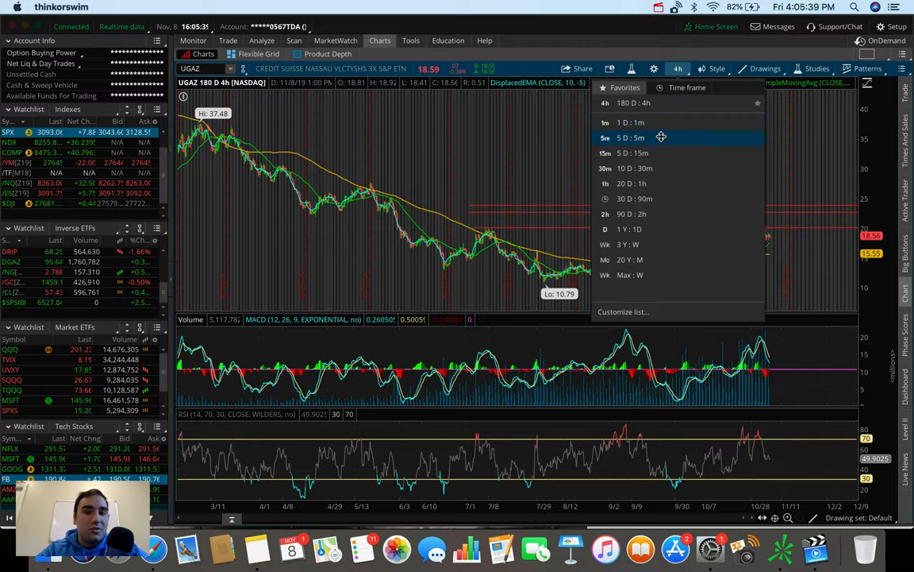
{"action": "left_click", "coordinate": [631, 137]}
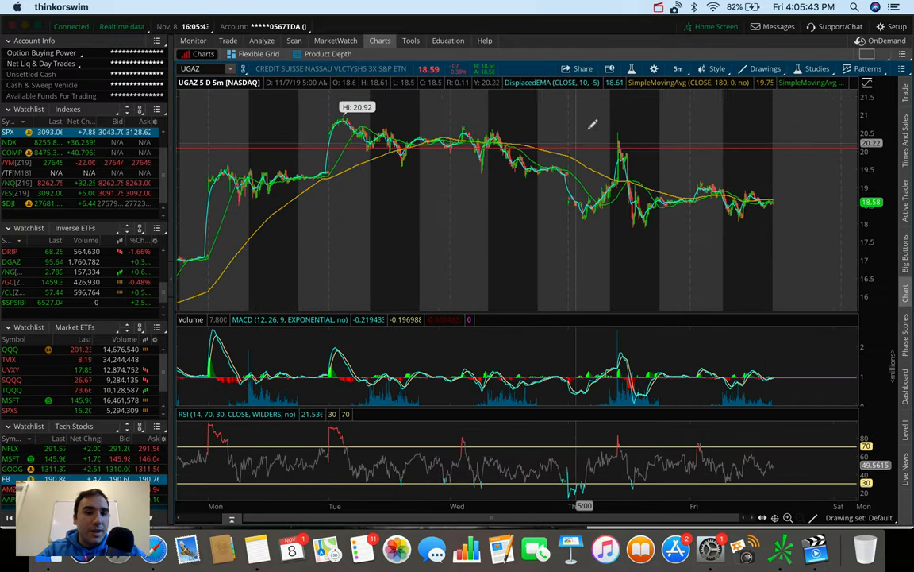
{"action": "left_click", "coordinate": [679, 68]}
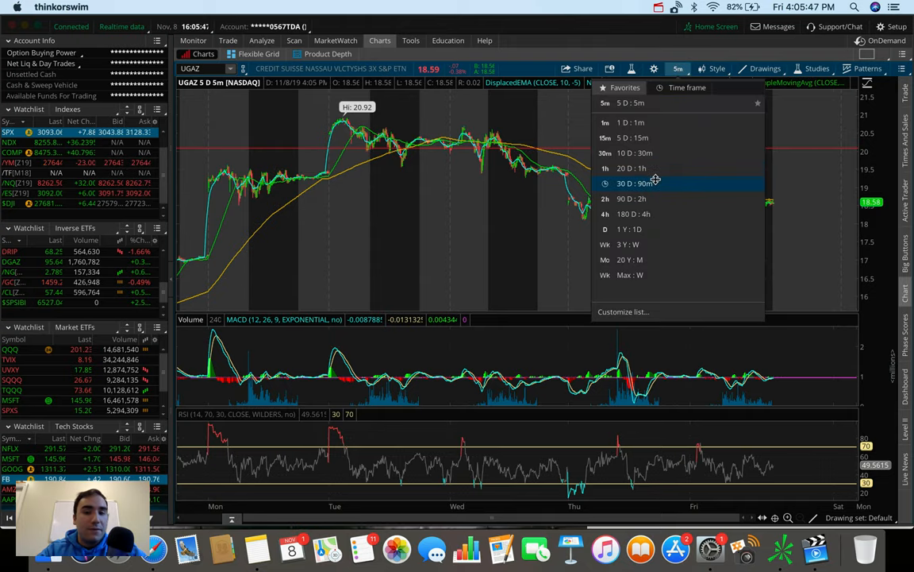
{"action": "left_click", "coordinate": [632, 168]}
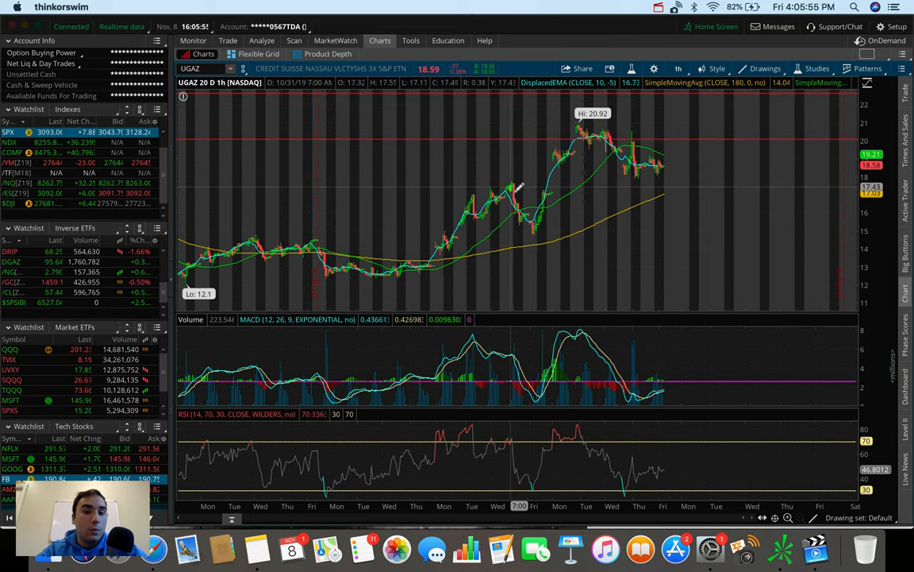
{"action": "mouse_move", "coordinate": [591, 190]}
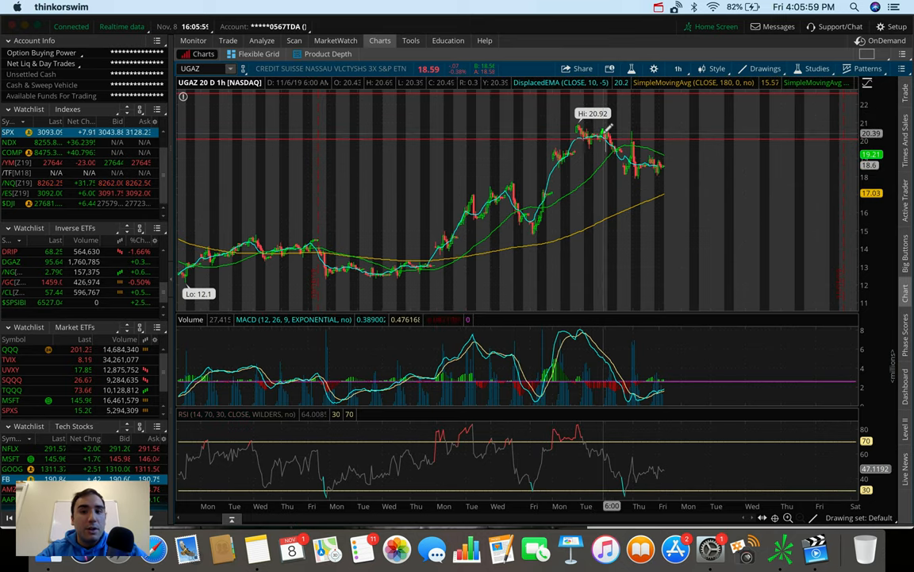
{"action": "mouse_move", "coordinate": [666, 164]}
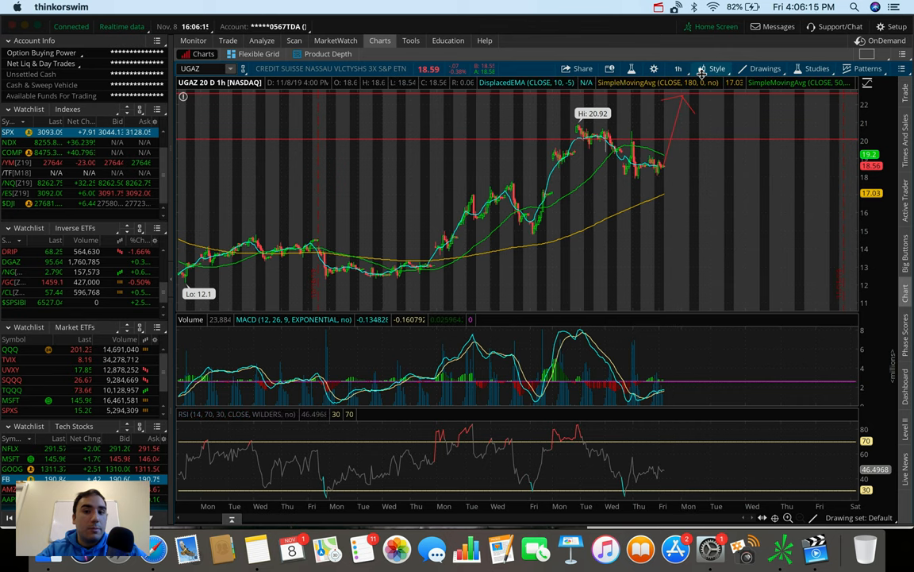
{"action": "mouse_move", "coordinate": [671, 147]}
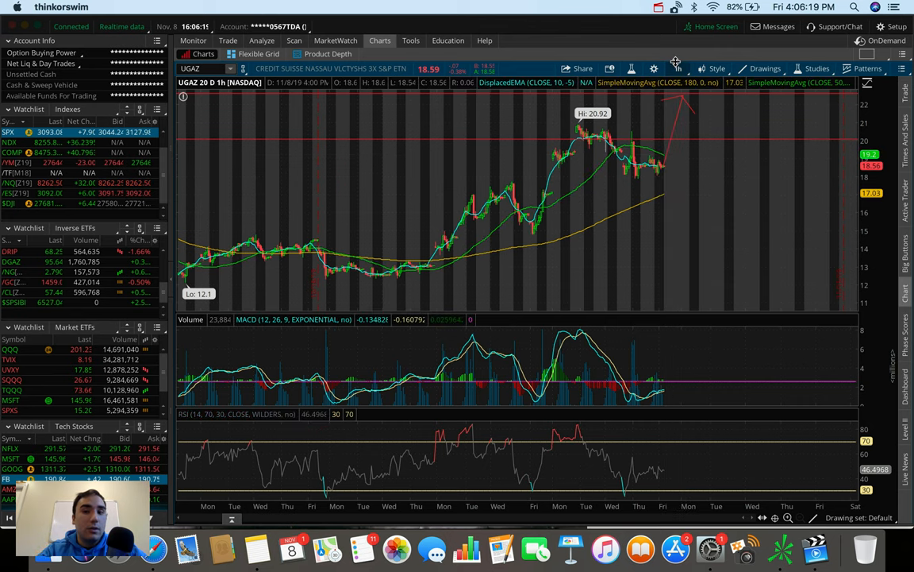
{"action": "left_click", "coordinate": [679, 68]}
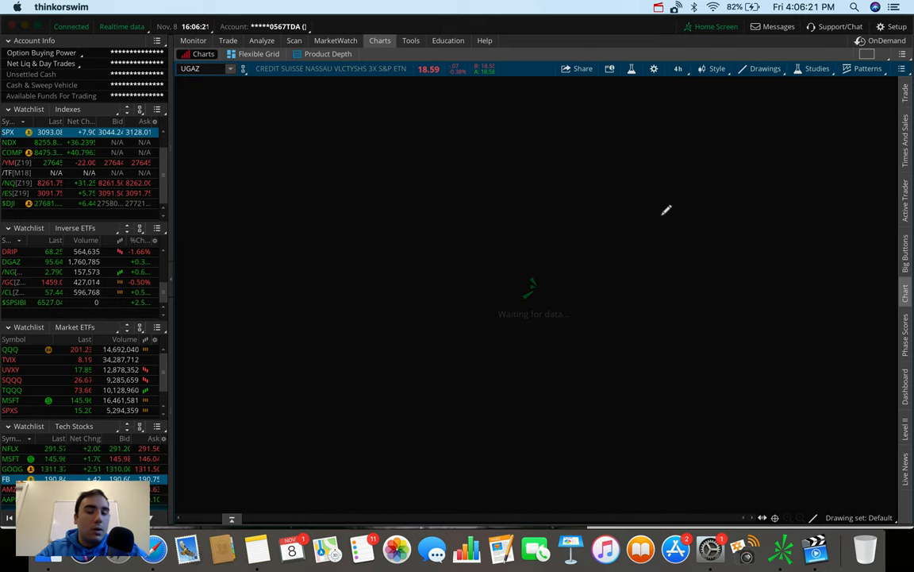